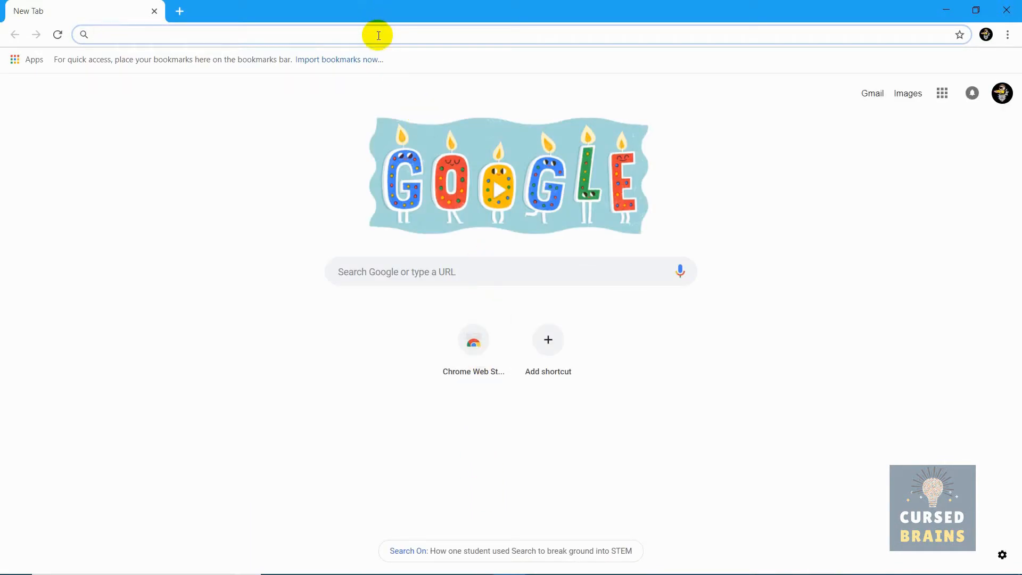
type("http://www.phoenixos.com/en/download_x86")
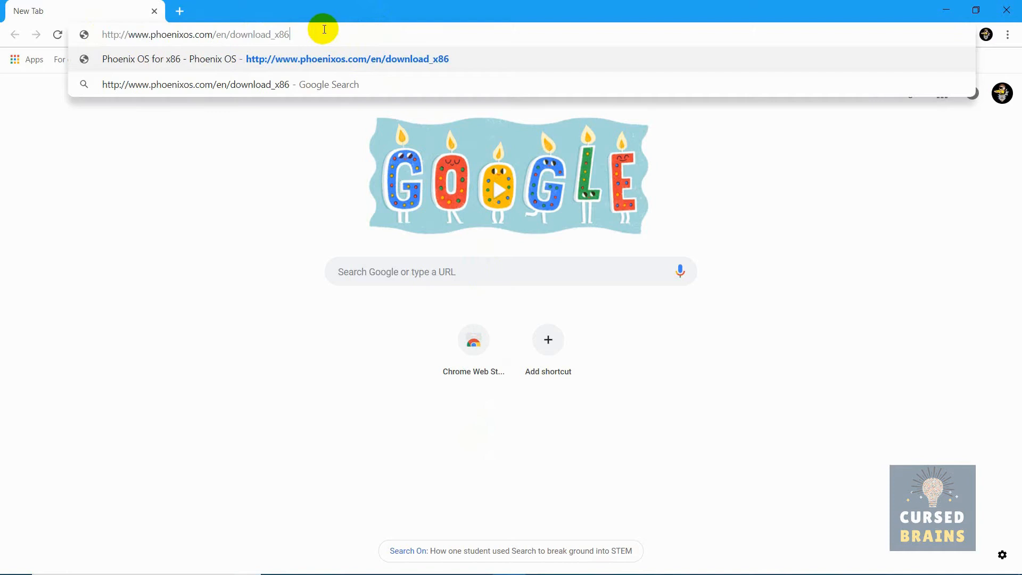
mouse_move(227, 31)
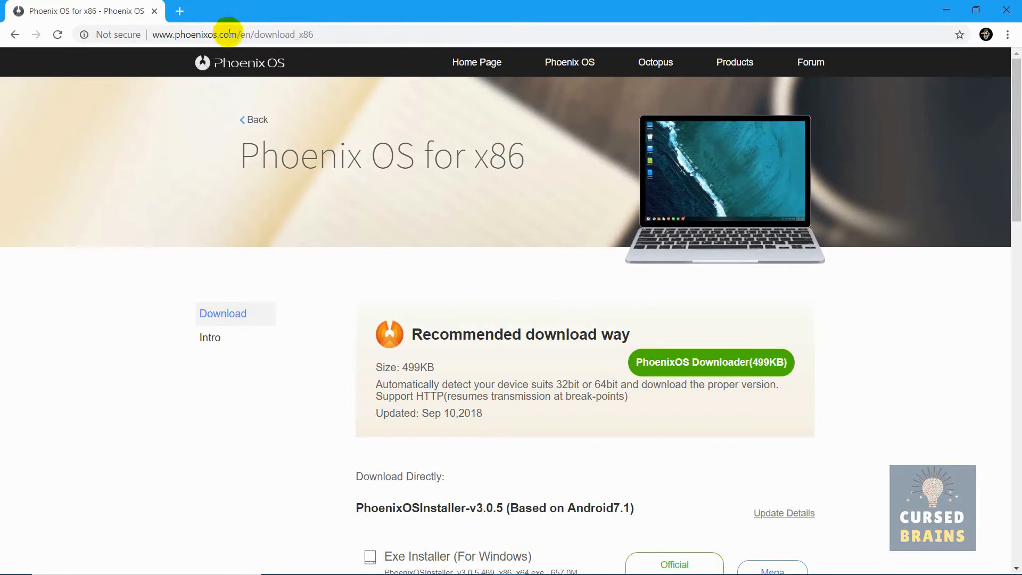
mouse_move(367, 236)
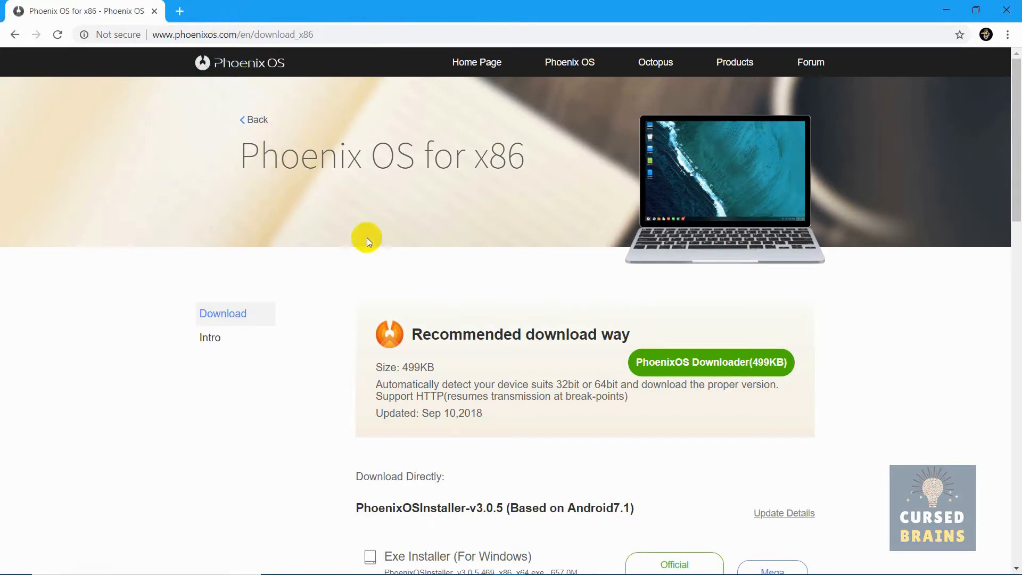
scroll("down", 3)
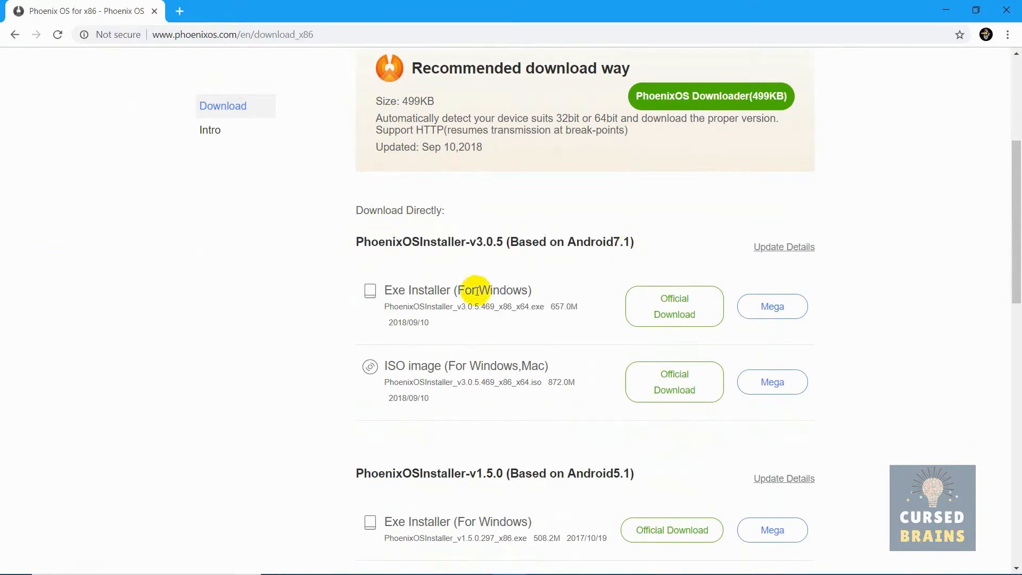
double_click(457, 289)
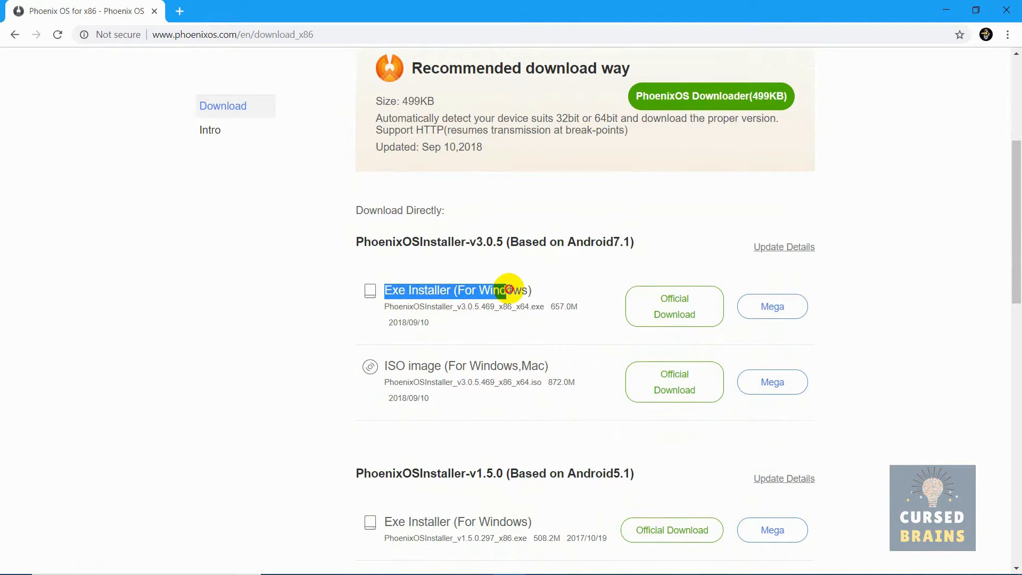
scroll("down", 3)
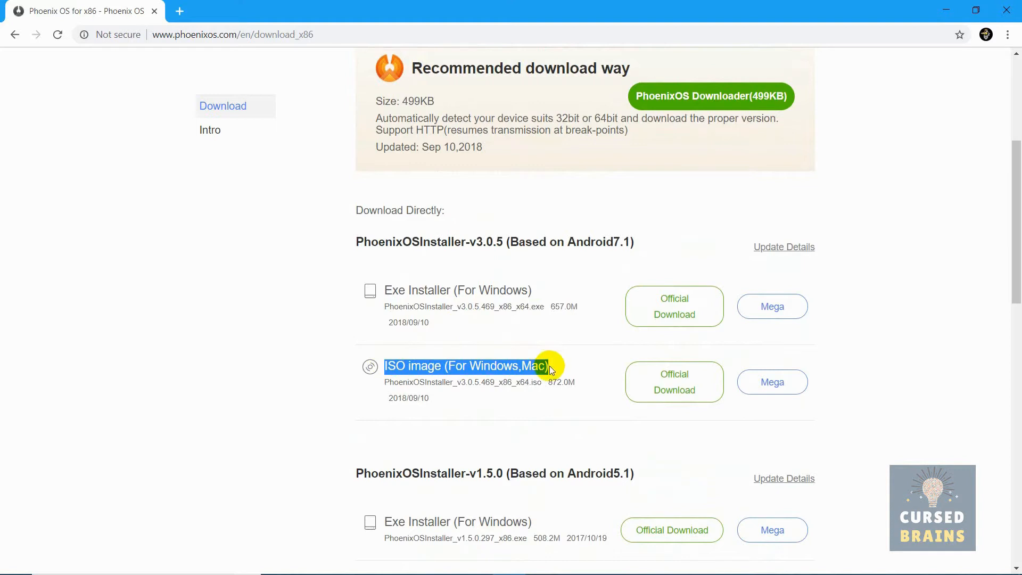
scroll("down", 3)
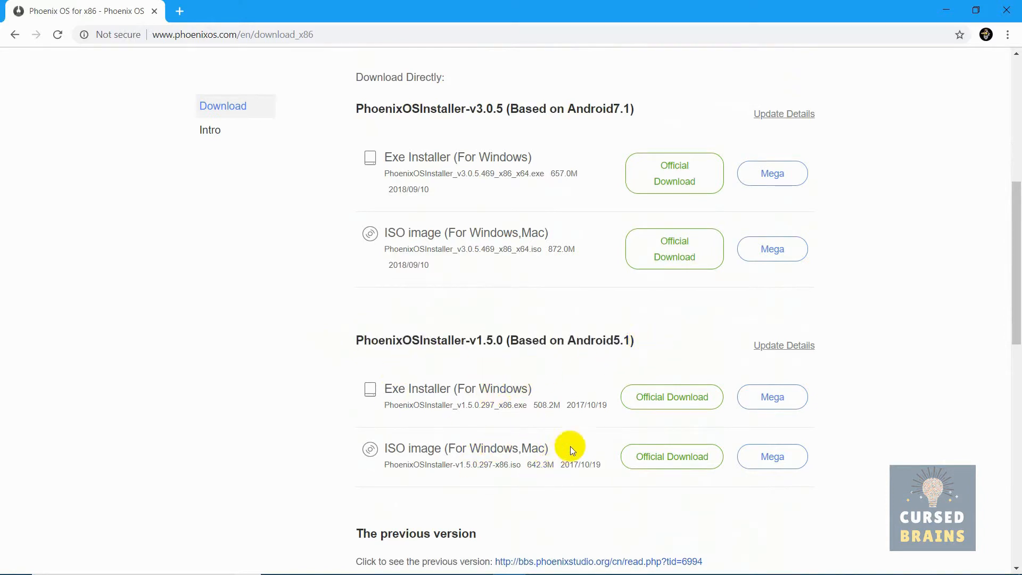
scroll("up", 3)
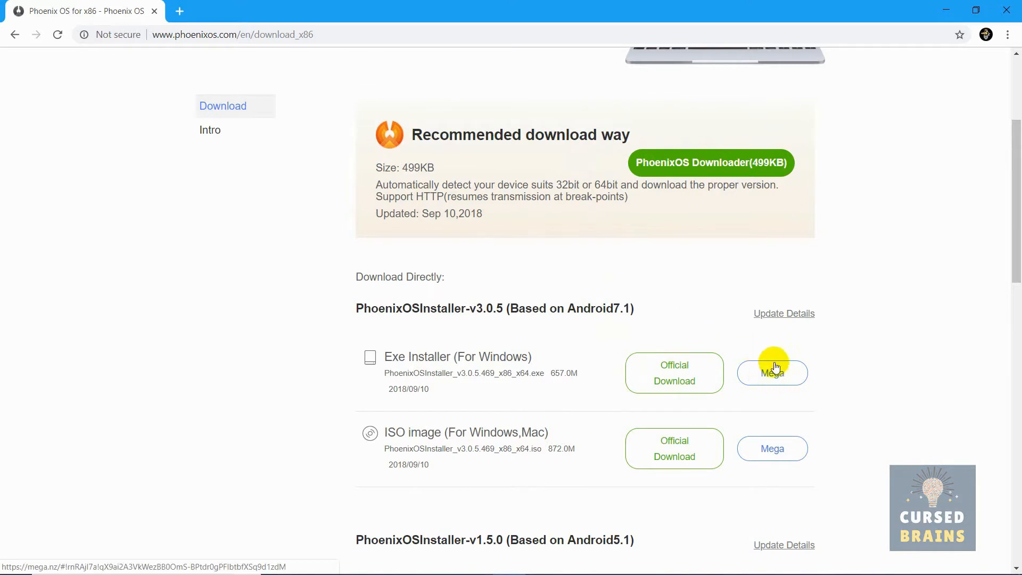
Download the 657 MB Phoenix OS 3.0.5 exe installer for Windows from its MEGA page.
left_click(772, 373)
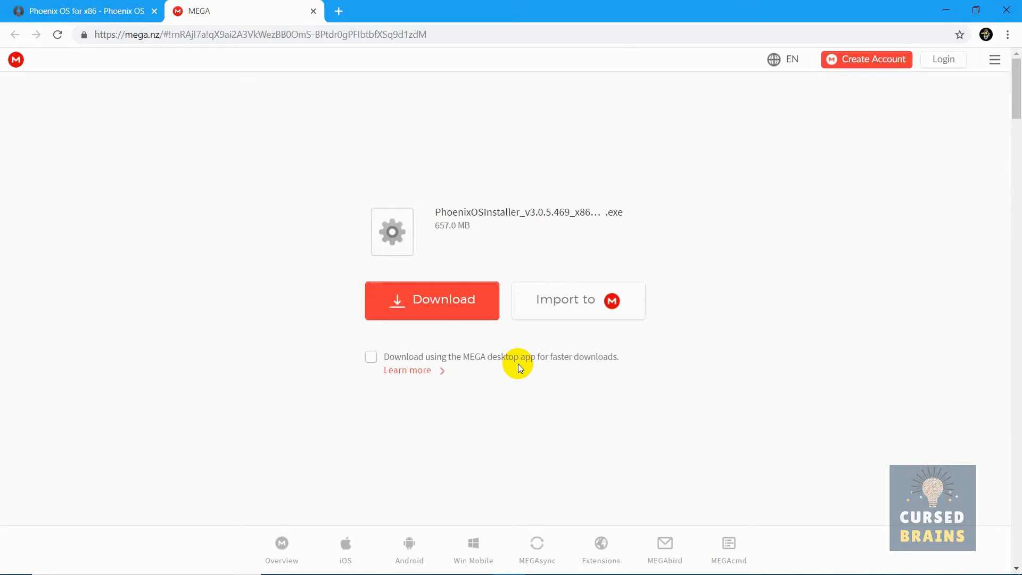
left_click(431, 300)
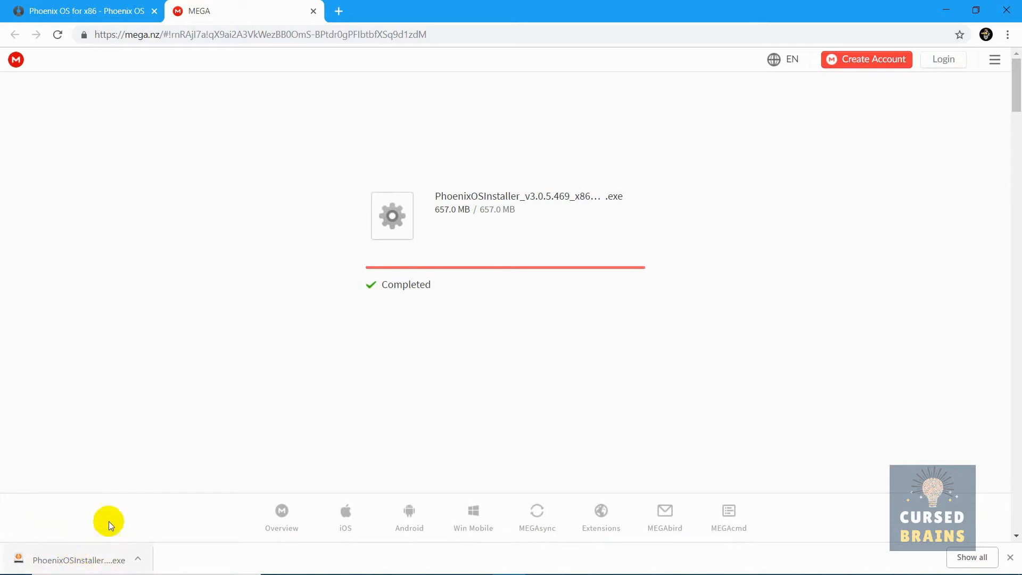
mouse_move(1007, 11)
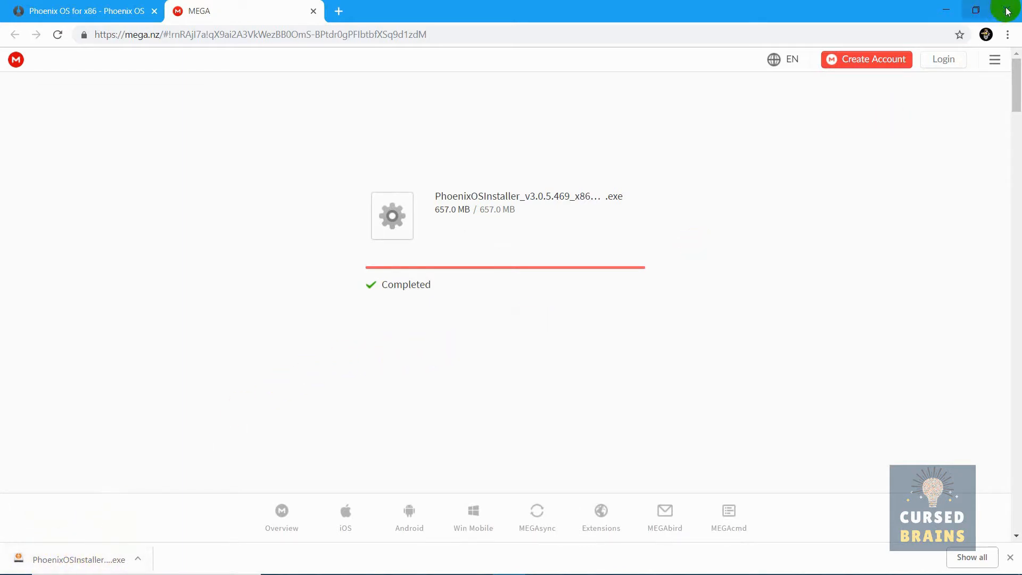
Minimize Chrome, launch Disk Management from Start and bring up New Volume (E:)'s actions.
left_click(946, 11)
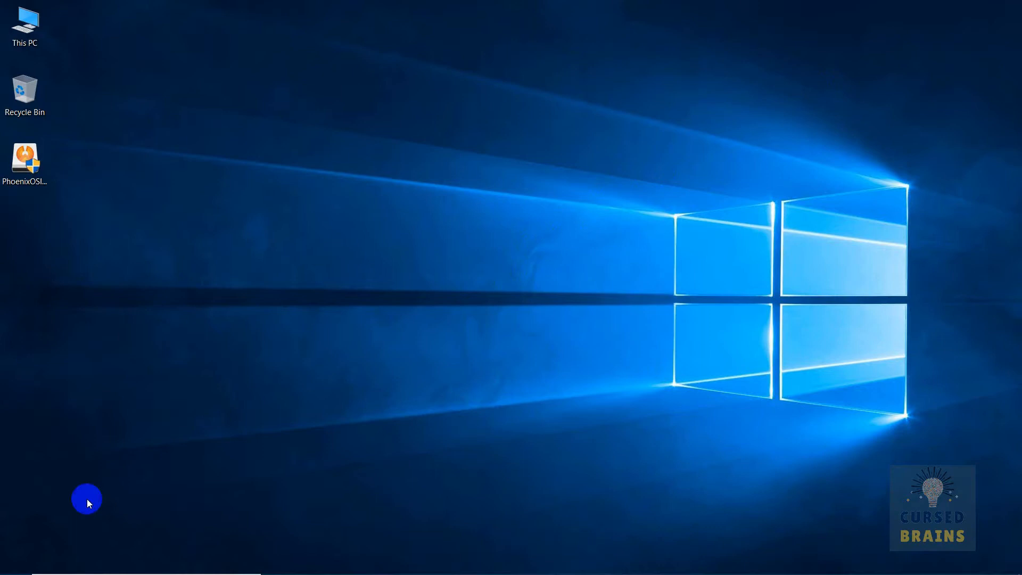
right_click(6, 563)
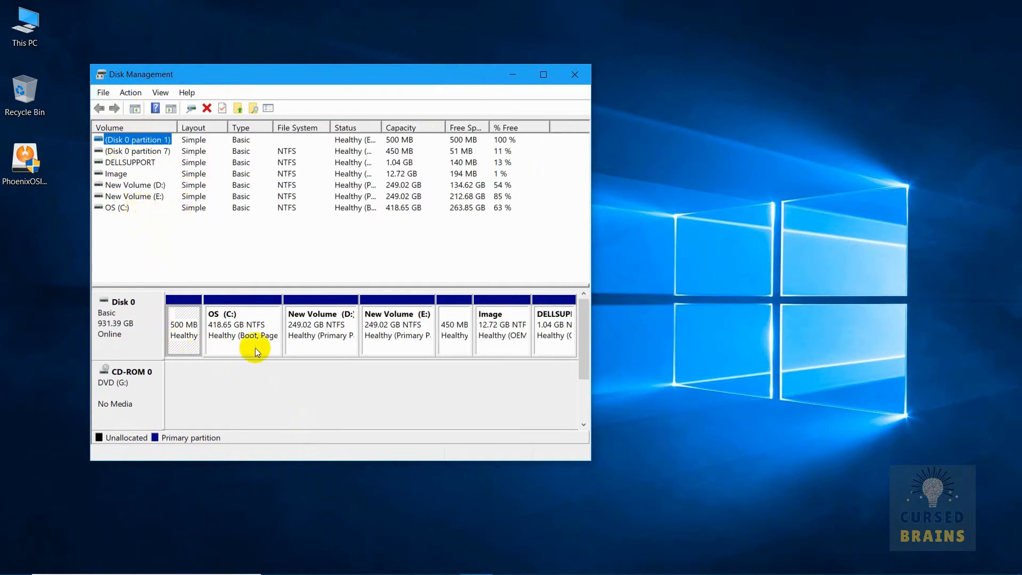
left_click(398, 326)
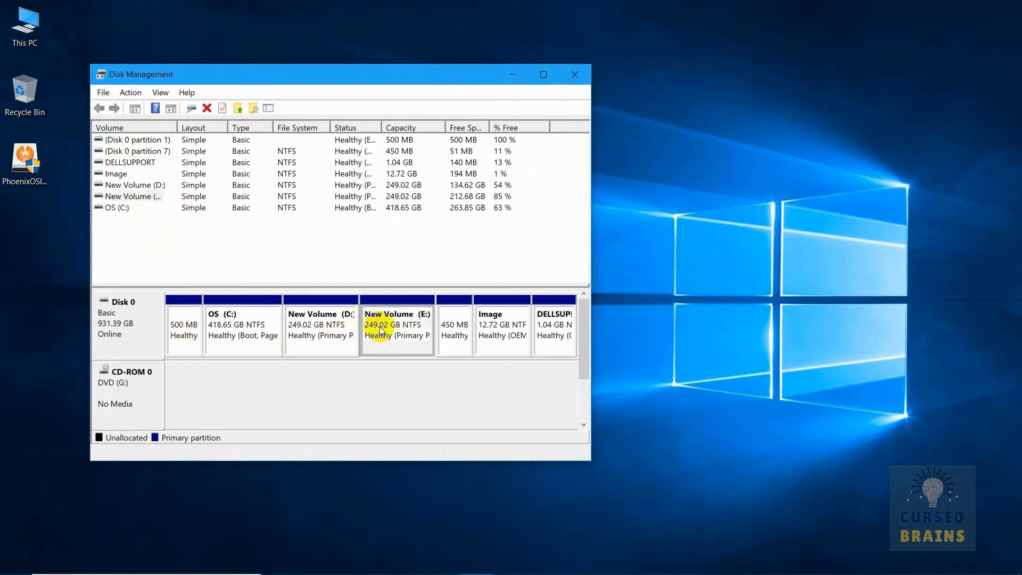
right_click(397, 326)
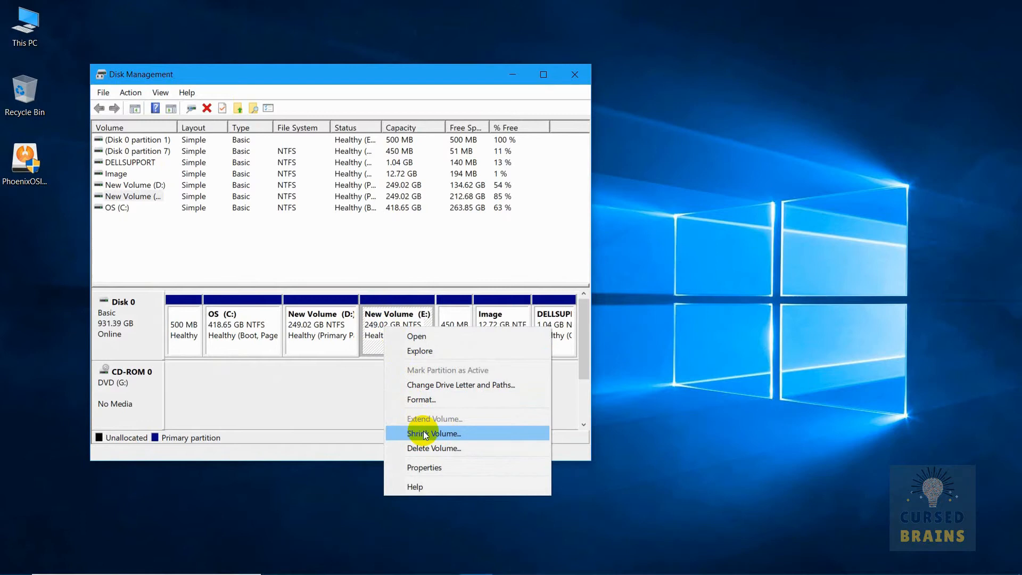
Shrink New Volume (E:) by 35000 MB to free 34.18 GB of unallocated space.
left_click(433, 433)
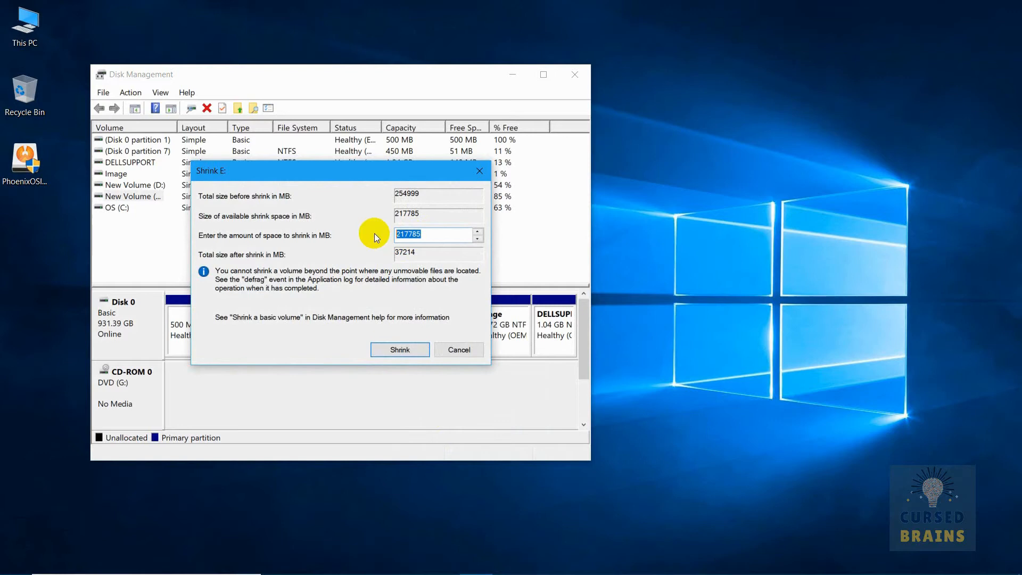
key("Delete")
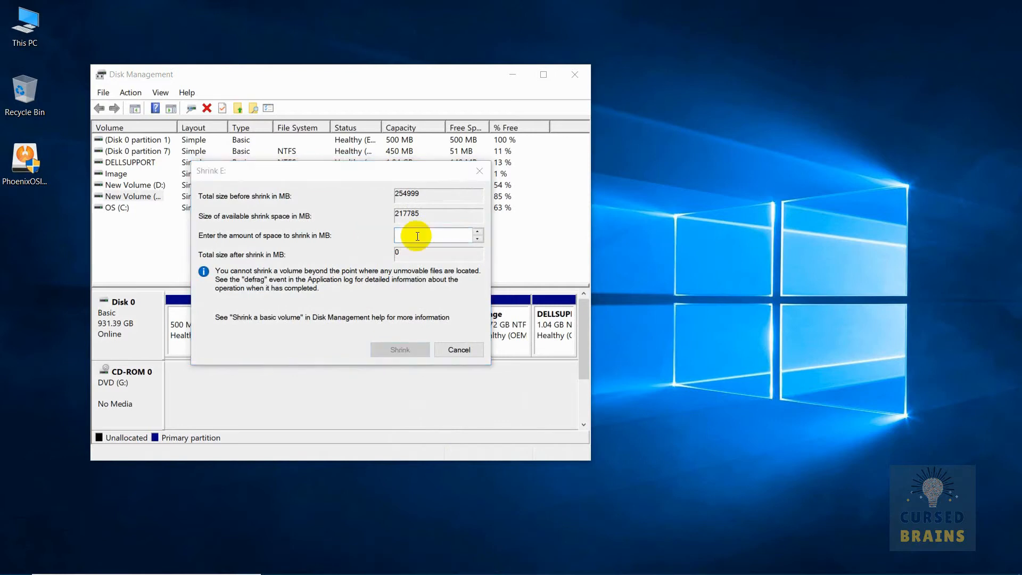
left_click(433, 235)
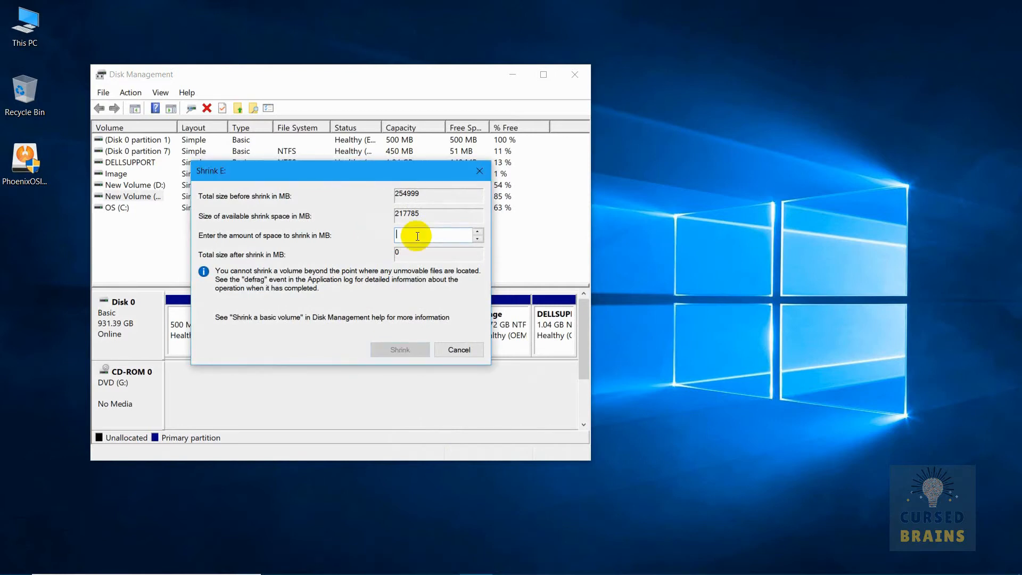
type("35000")
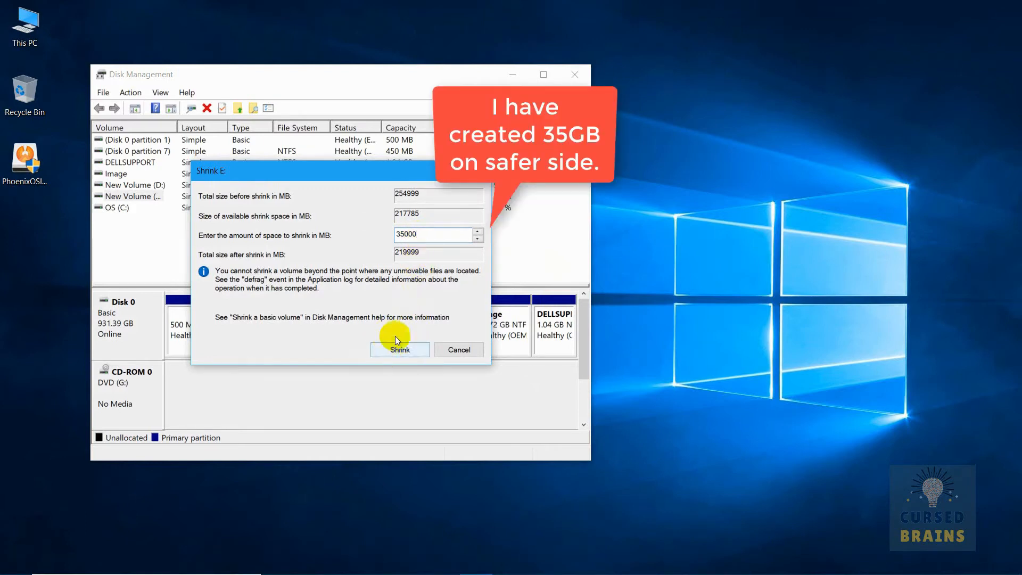
left_click(399, 349)
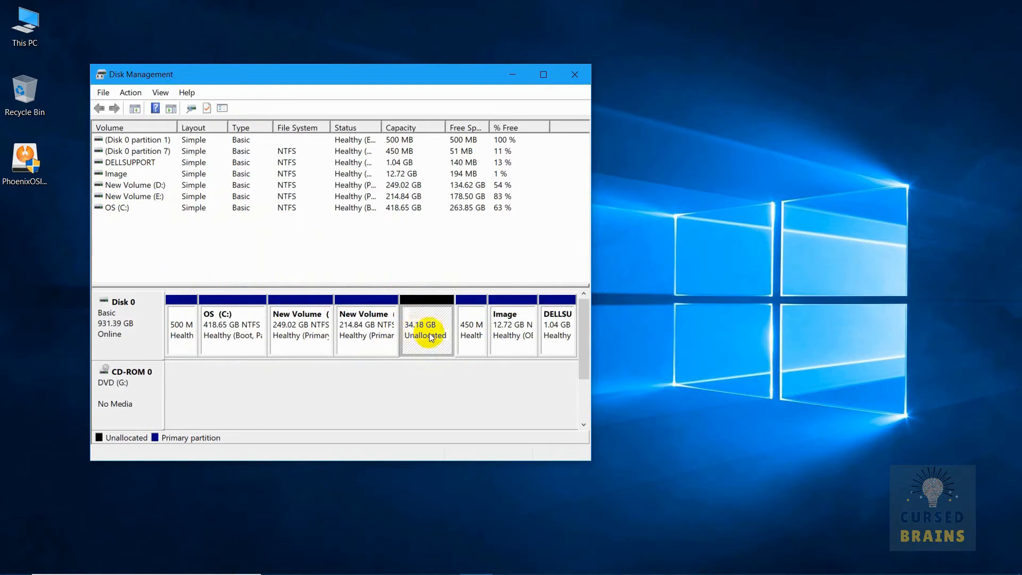
Start a new simple volume in the unallocated space at full 35000 MB size with drive letter A.
right_click(427, 329)
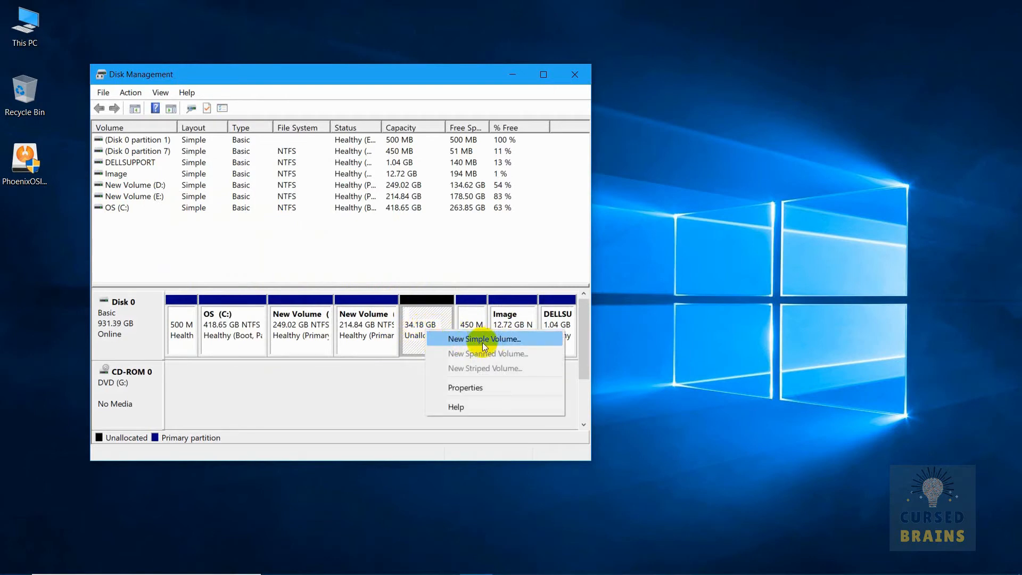
left_click(484, 339)
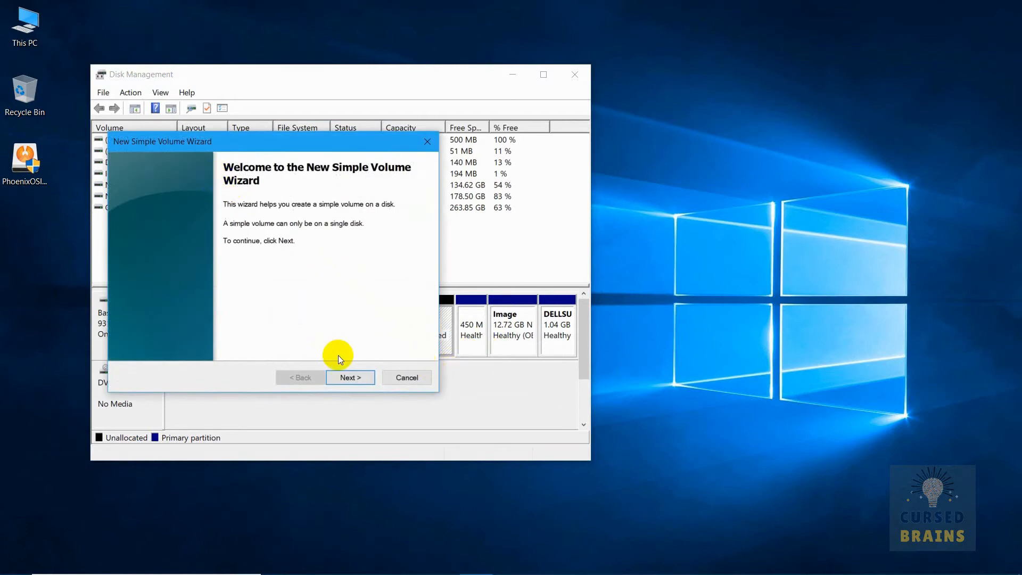
left_click(349, 377)
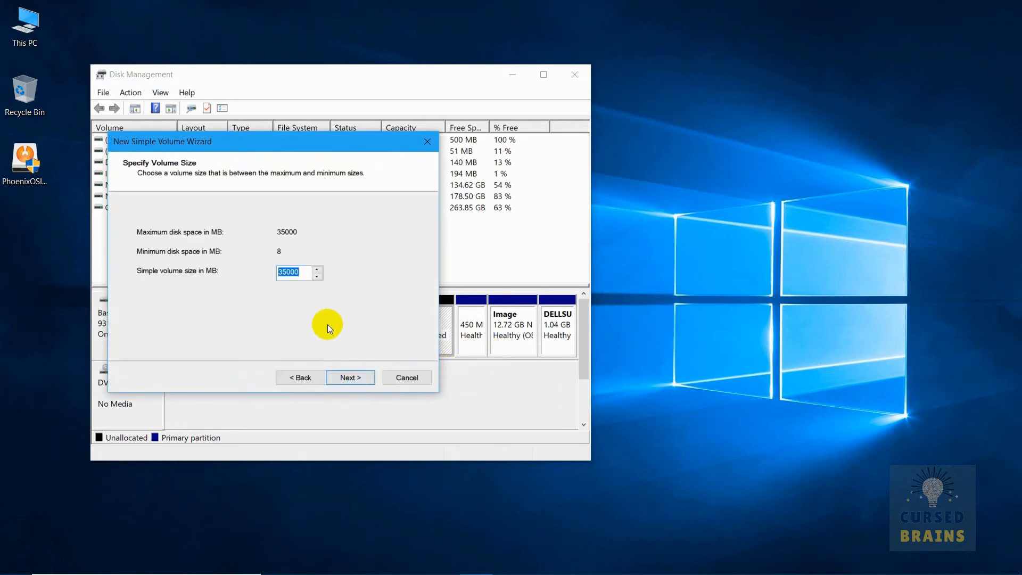
mouse_move(299, 277)
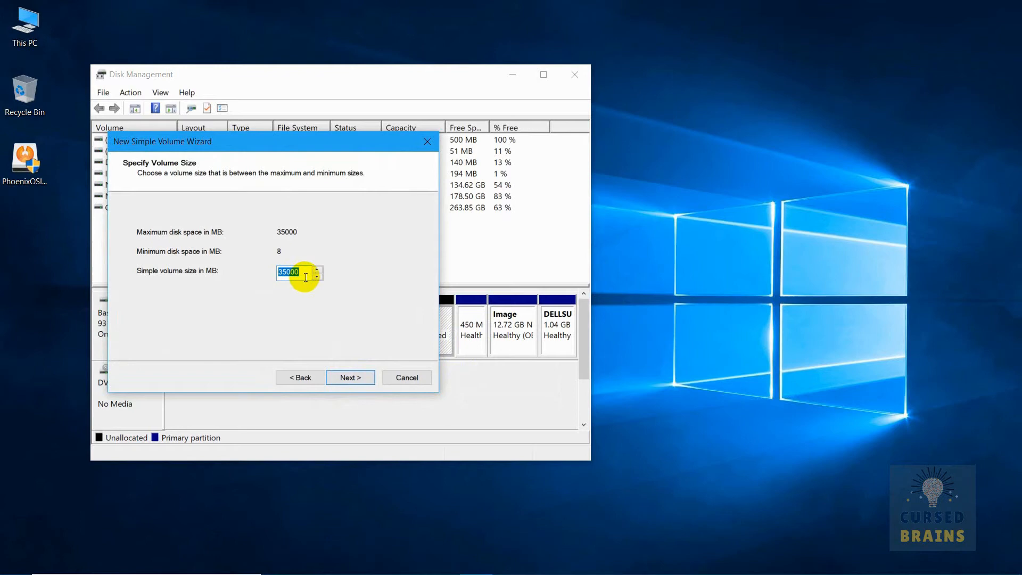
left_click(351, 377)
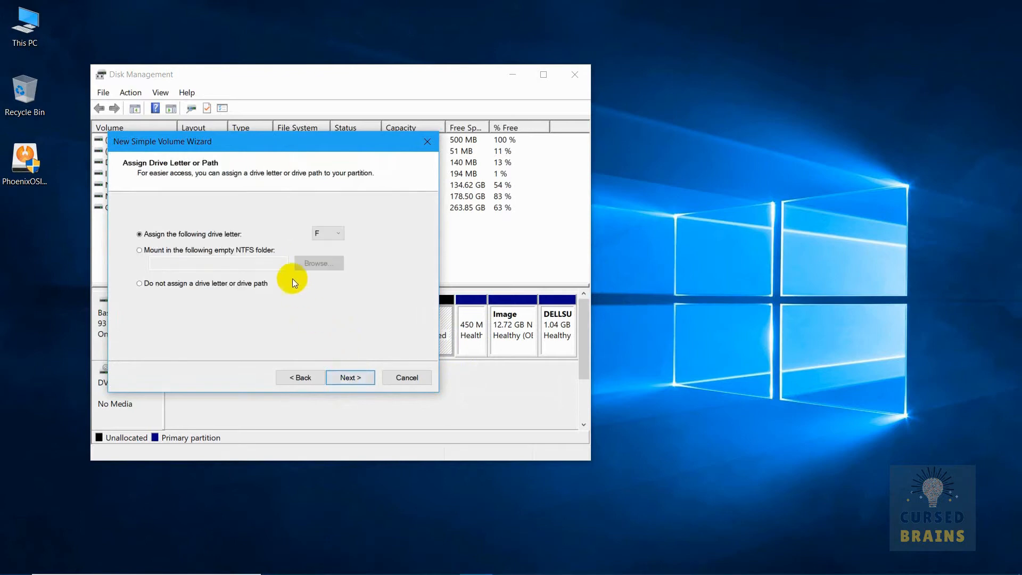
left_click(338, 233)
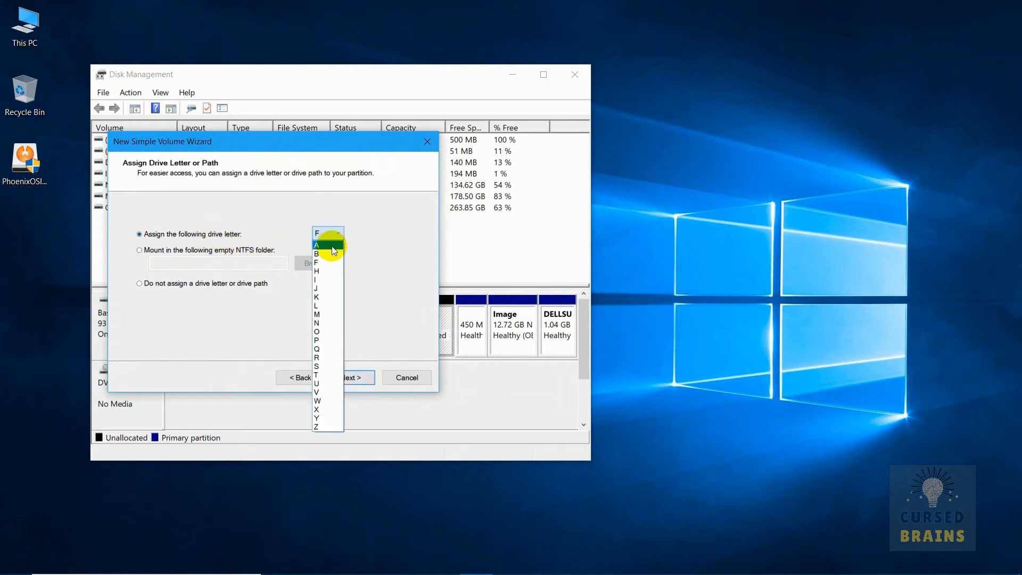
left_click(317, 245)
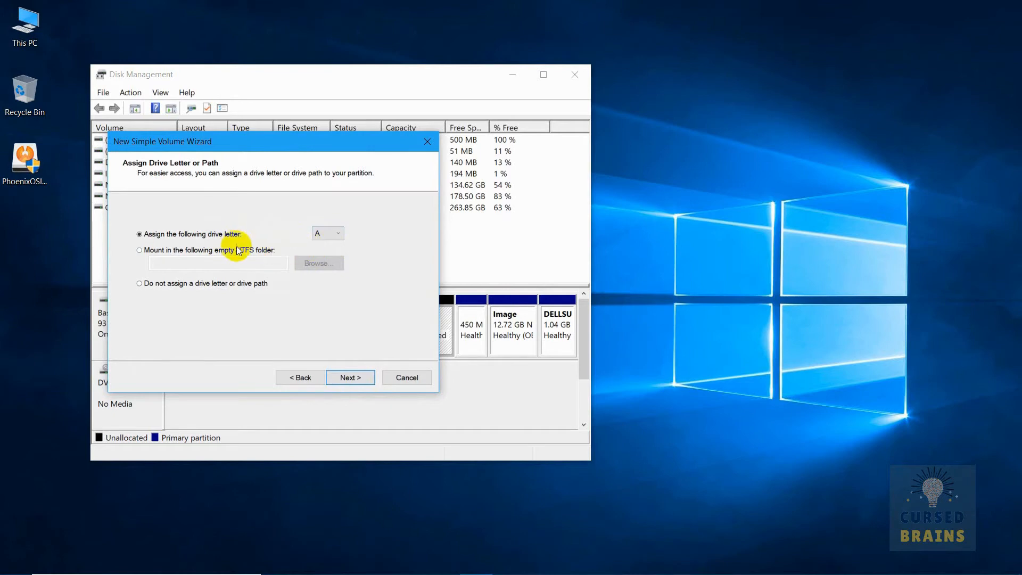
Label the new NTFS volume POS and finish the wizard so formatting begins.
left_click(350, 377)
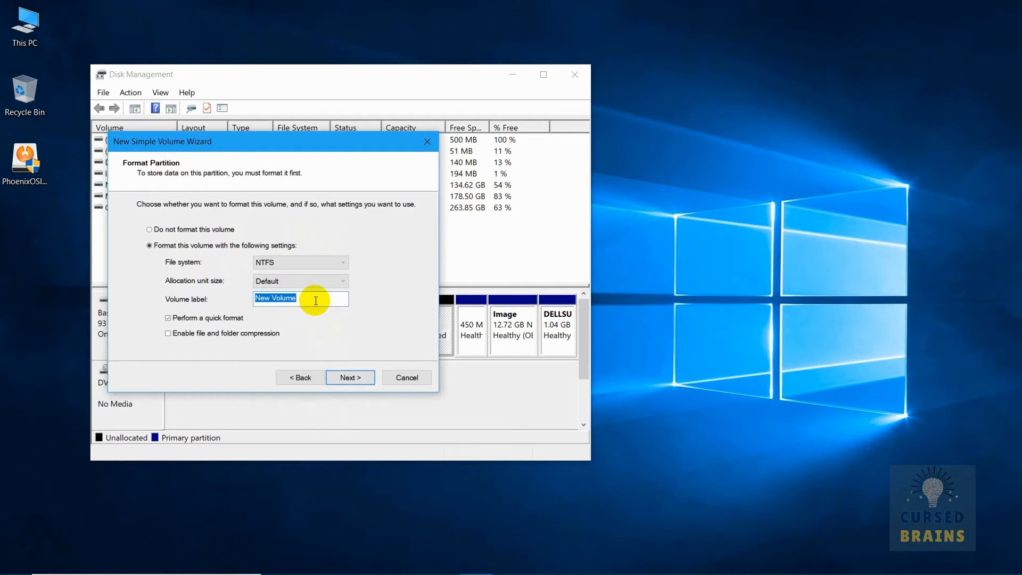
type("POS")
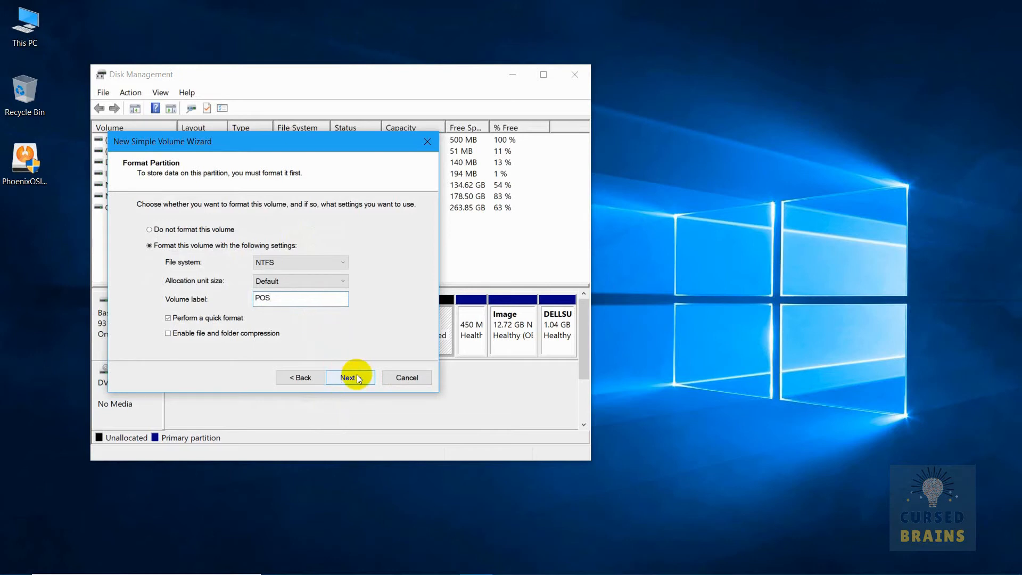
left_click(350, 377)
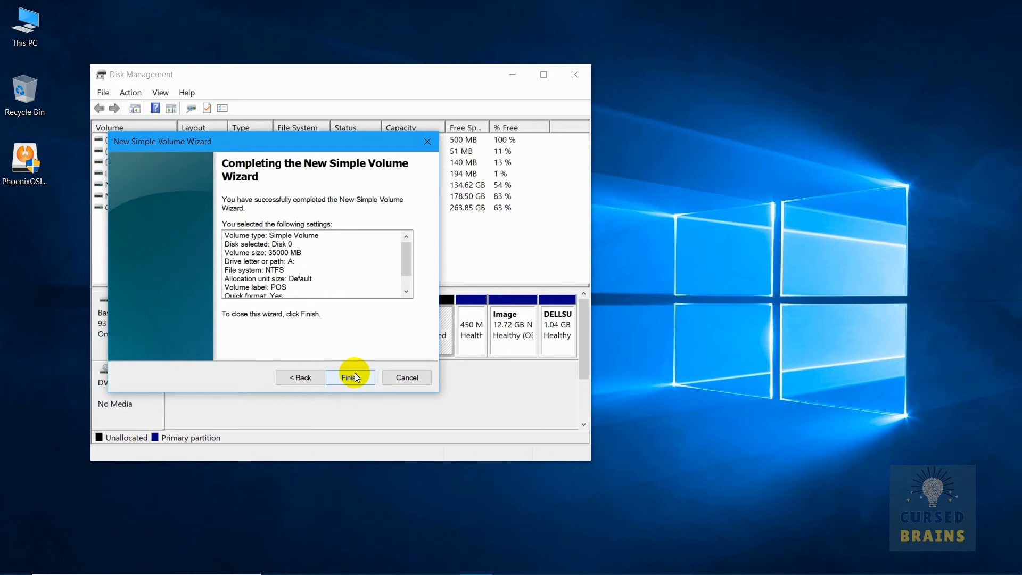
left_click(350, 377)
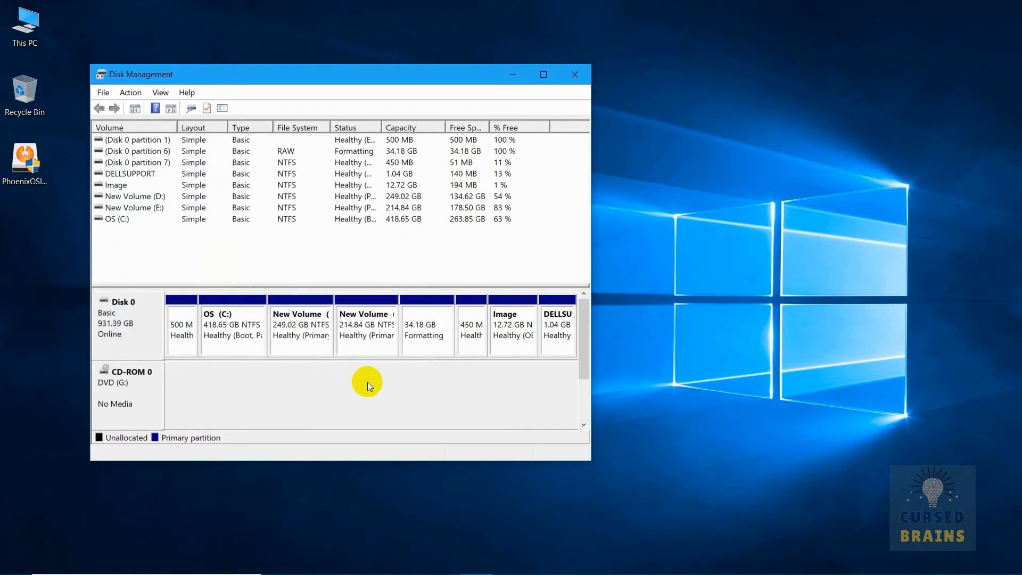
mouse_move(427, 372)
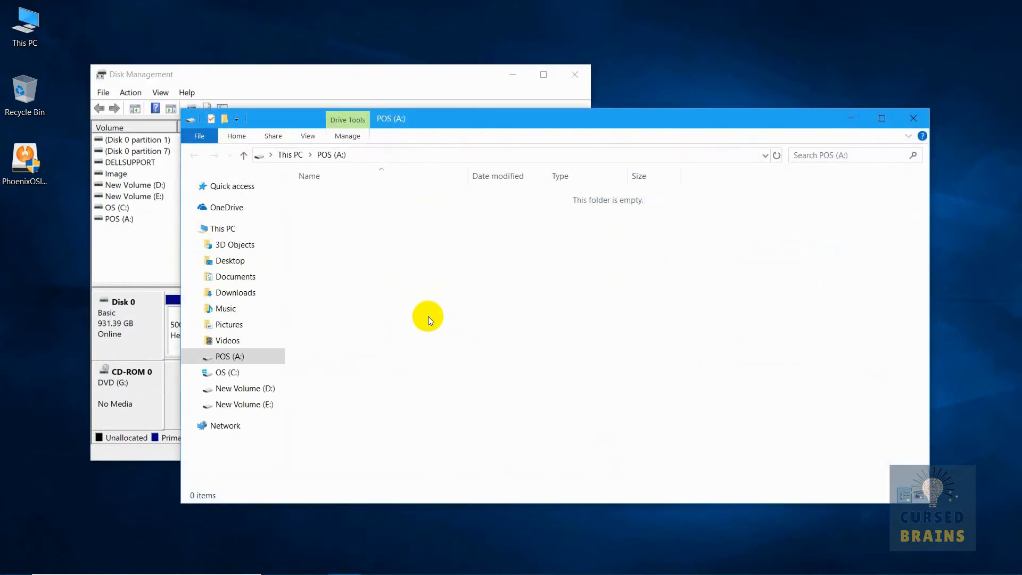
mouse_move(337, 162)
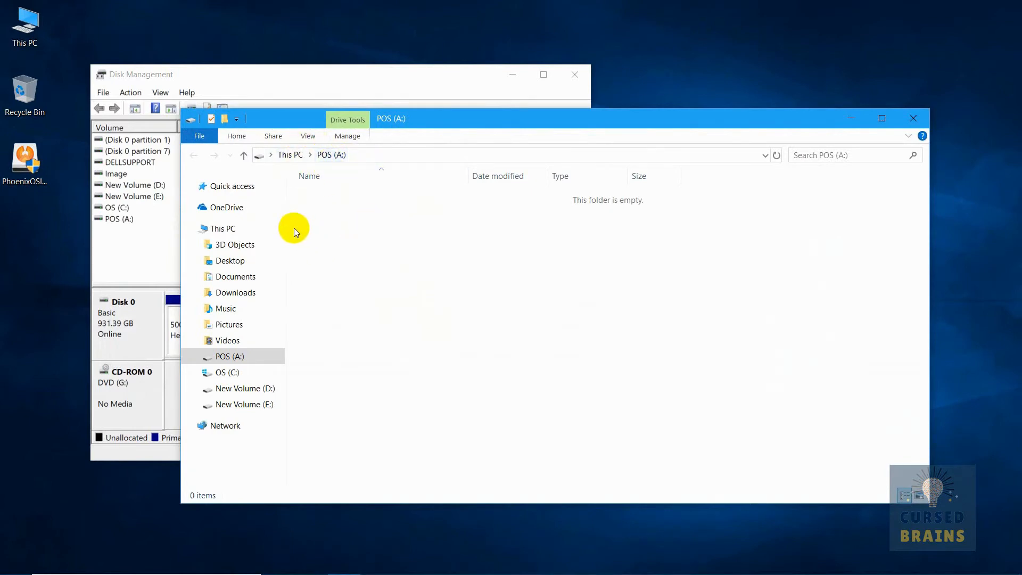
Close the empty POS (A:) Explorer window and Disk Management to return to the desktop.
left_click(224, 228)
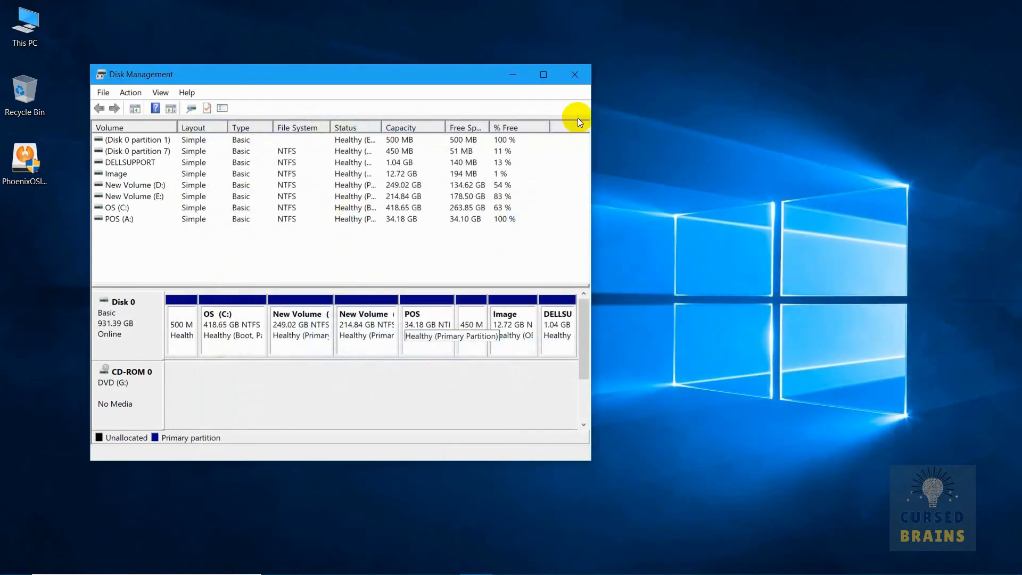
left_click(574, 73)
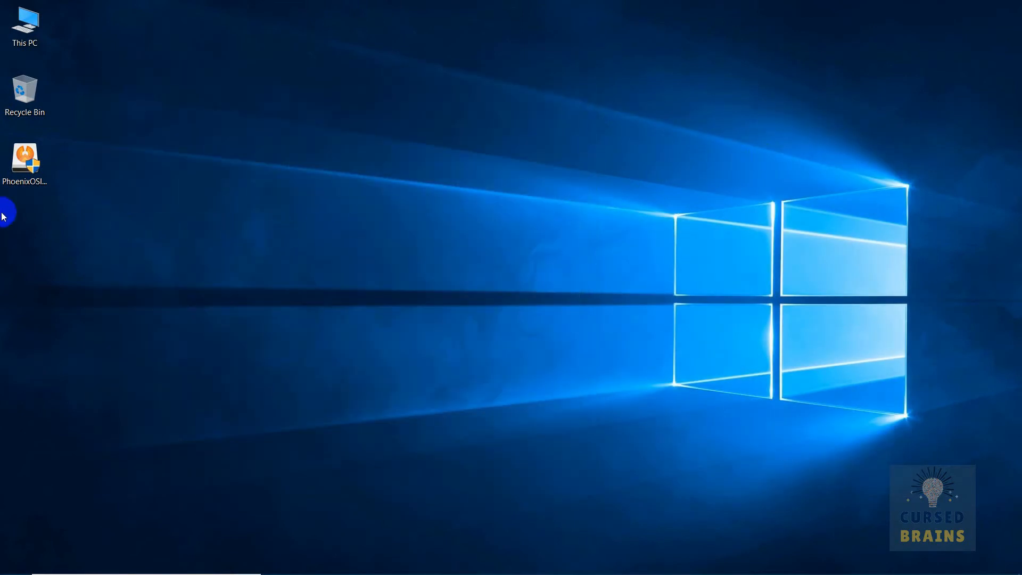
Launch the PhoenixOS installer from the desktop and choose installation to hard disk.
left_click(25, 160)
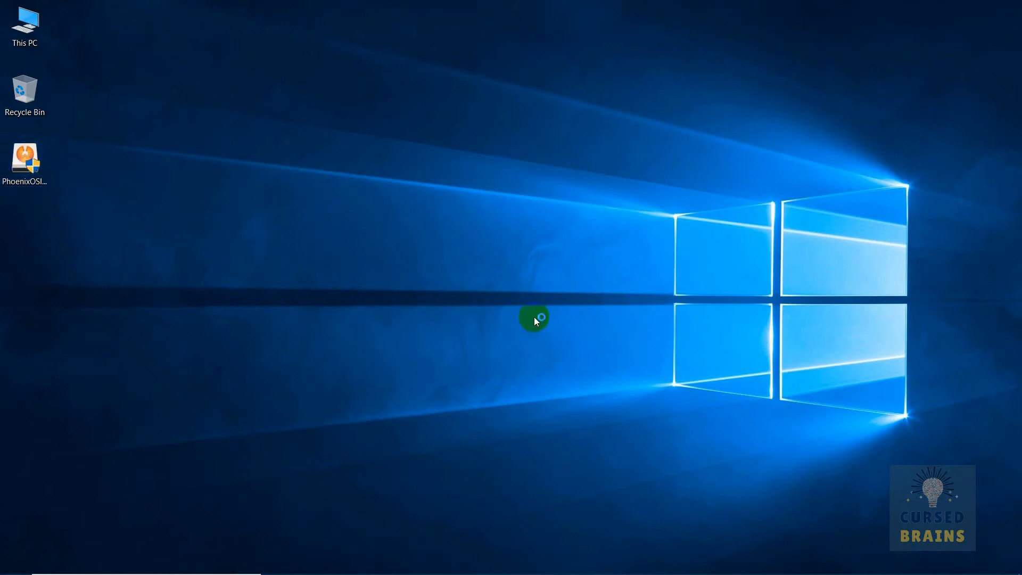
double_click(25, 158)
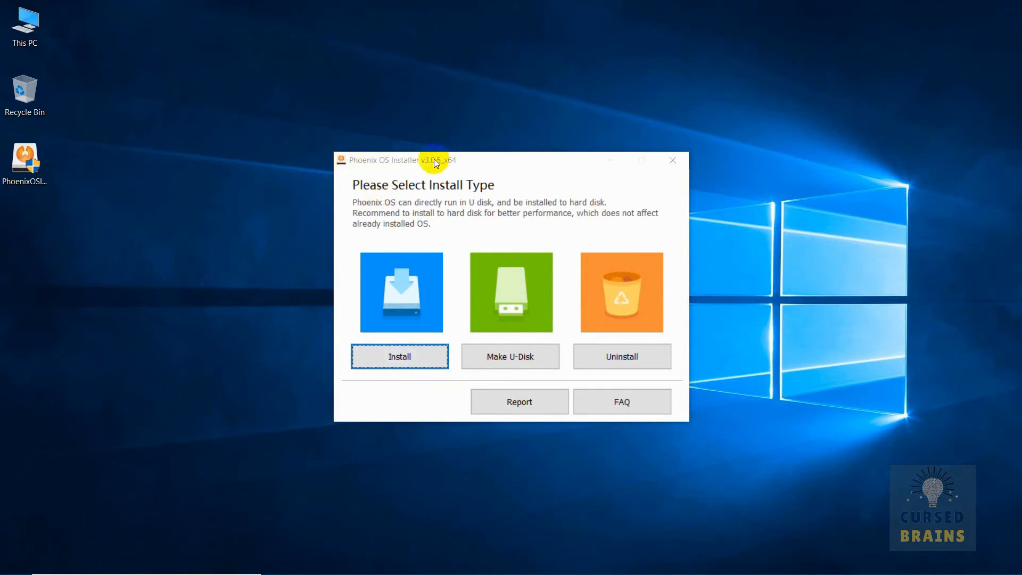
left_click(399, 355)
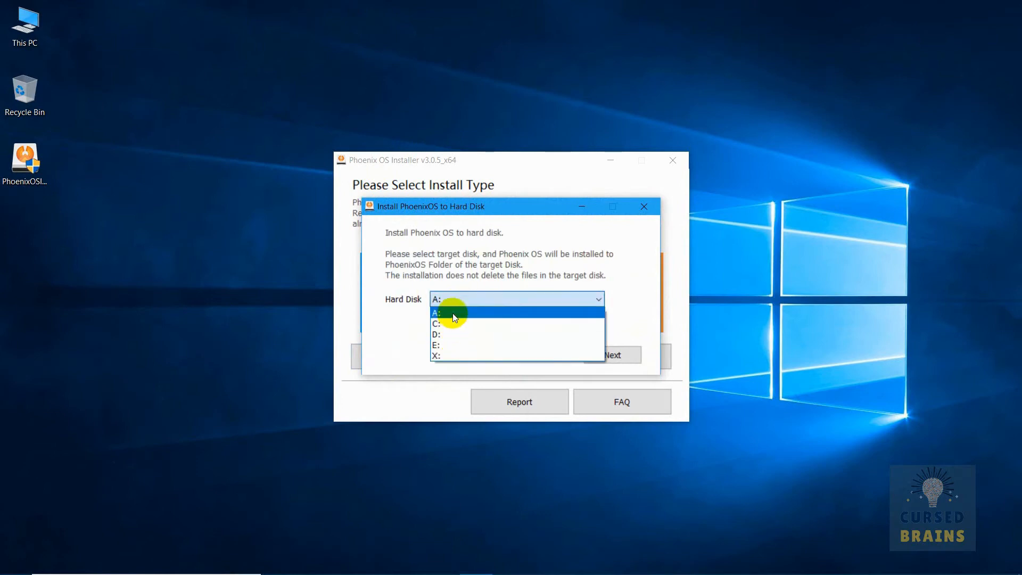
Target drive A: for the install and choose a 32G data size.
left_click(437, 312)
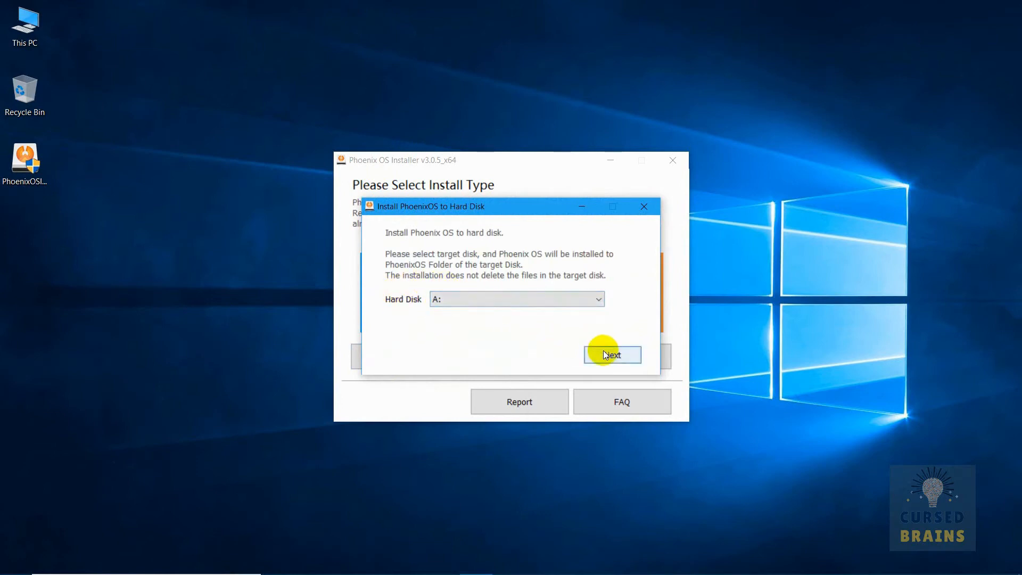
left_click(612, 354)
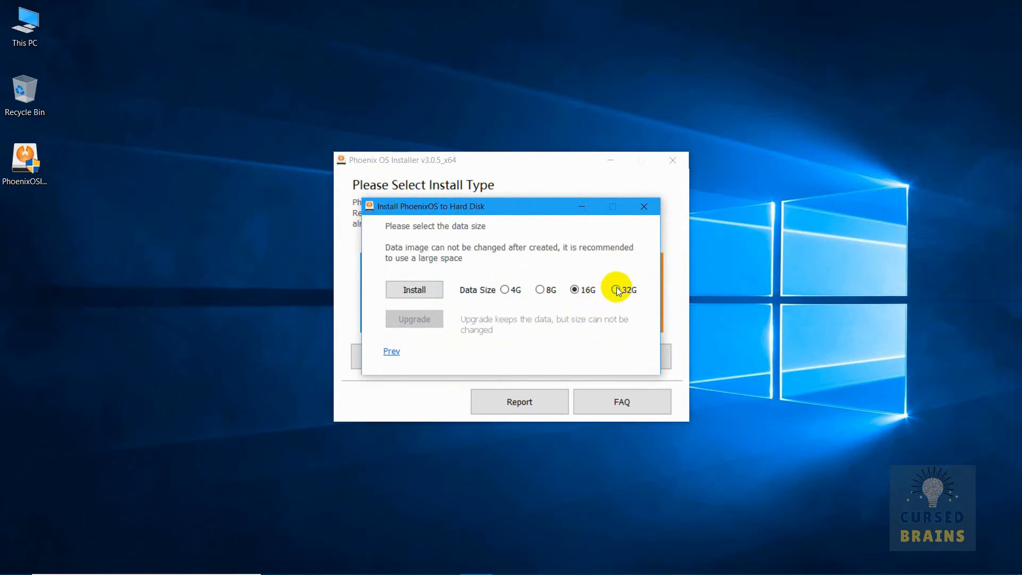
left_click(614, 289)
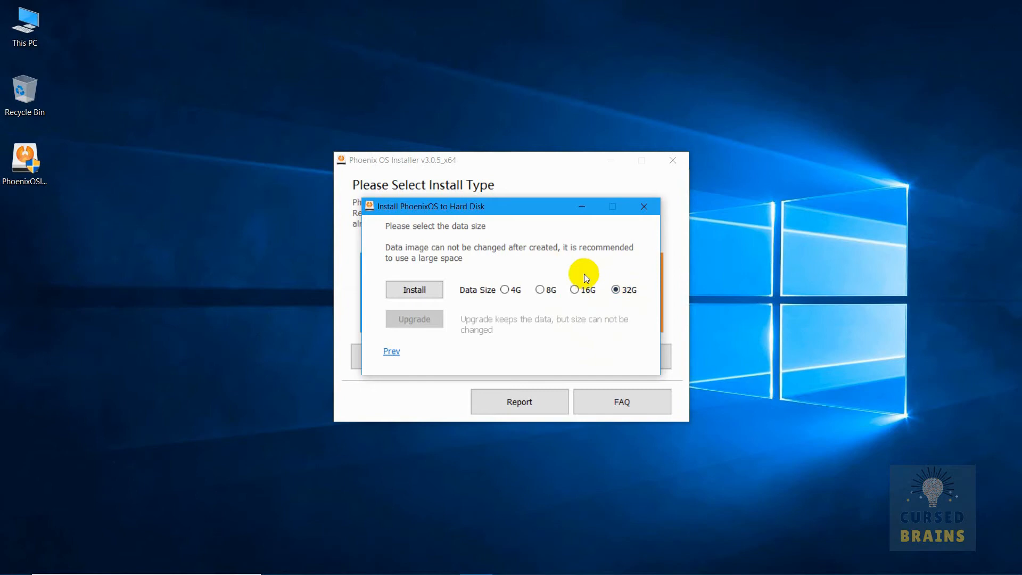
mouse_move(528, 301)
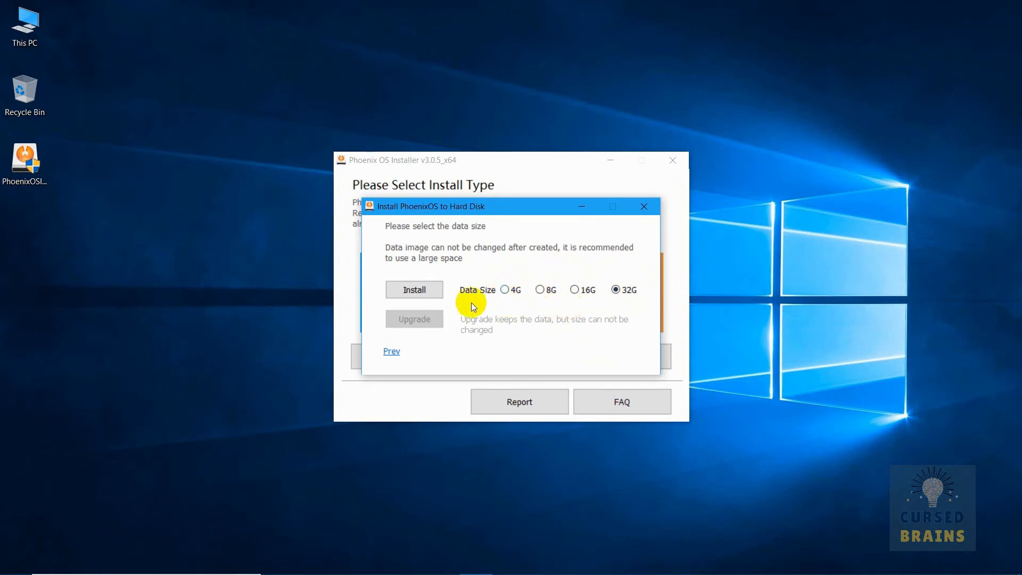
Run the installation to A:\PhoenixOS and reboot into Phoenix OS once it reports success.
left_click(415, 289)
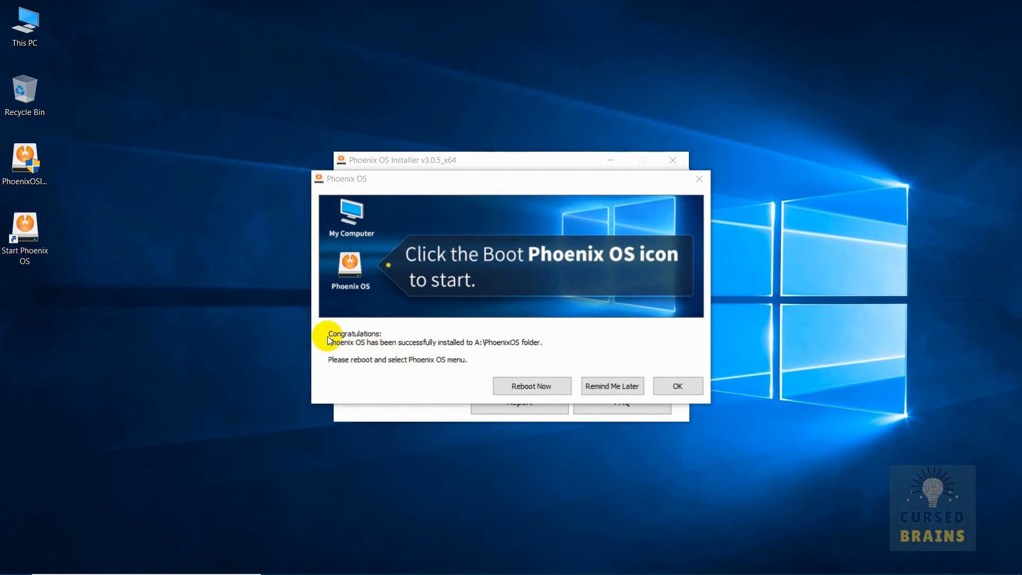
mouse_move(507, 350)
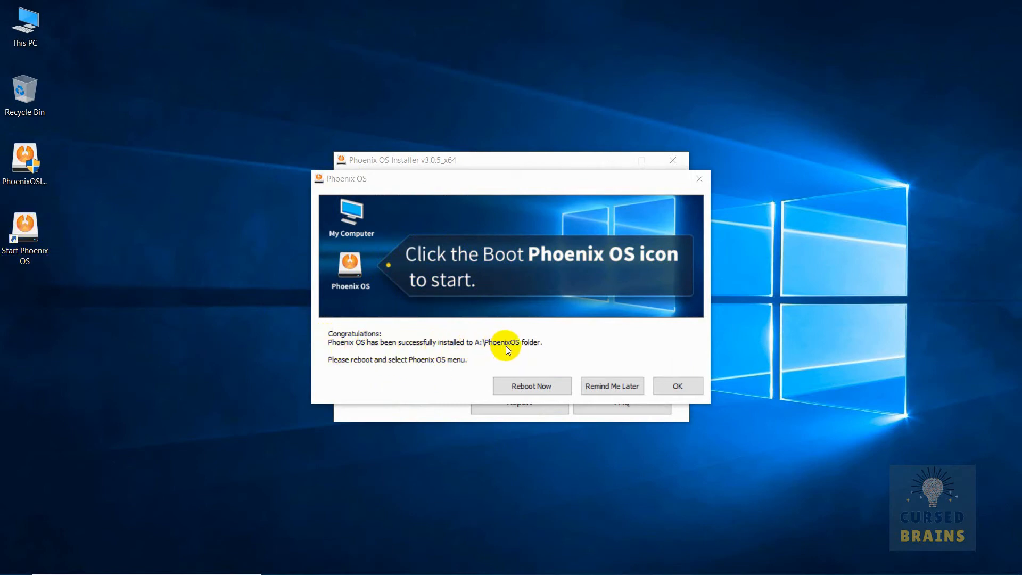
mouse_move(515, 368)
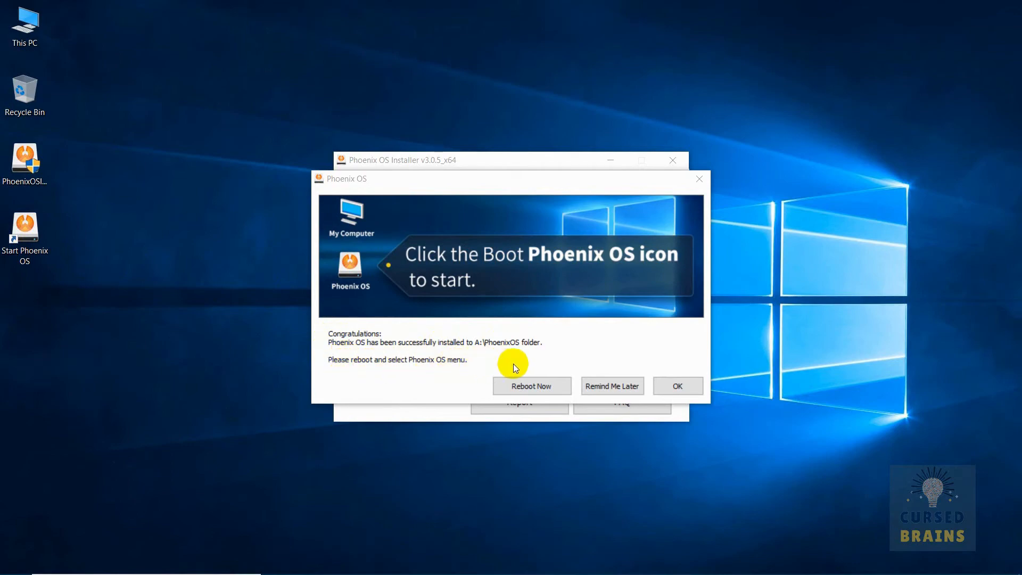
left_click(531, 386)
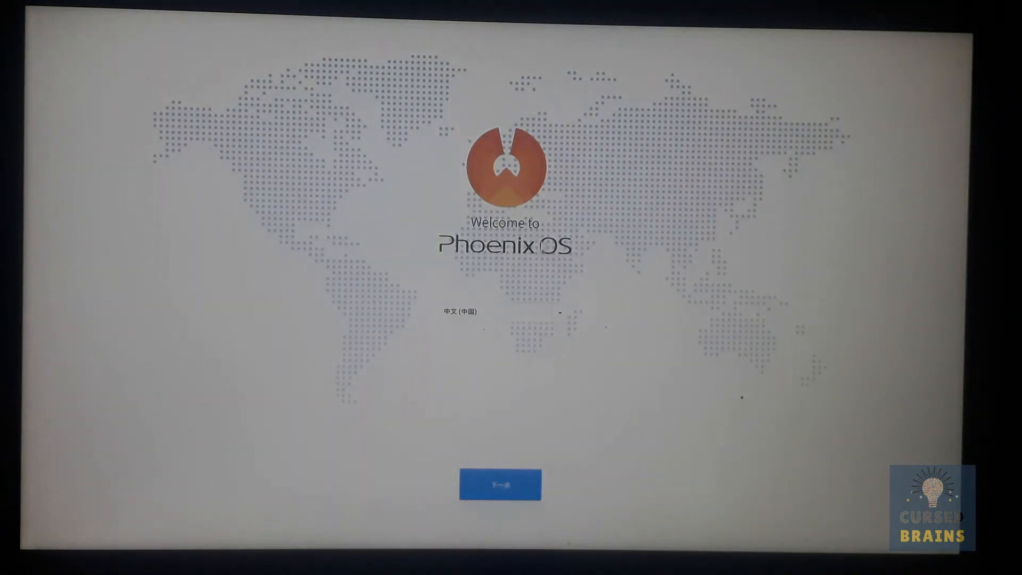
Choose English (United States) on the welcome screen and continue to the User License Agreement.
left_click(501, 311)
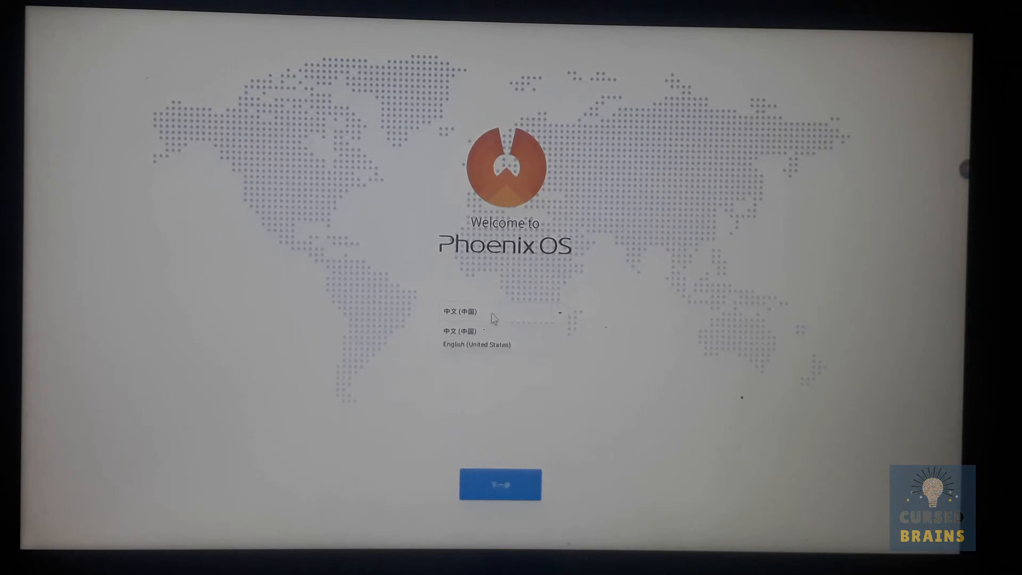
left_click(475, 345)
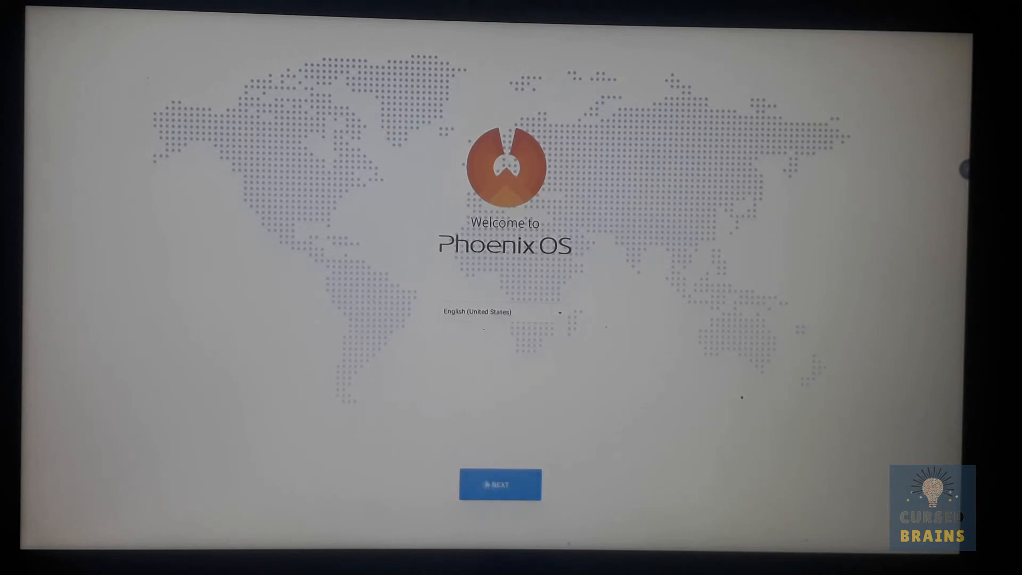
left_click(501, 483)
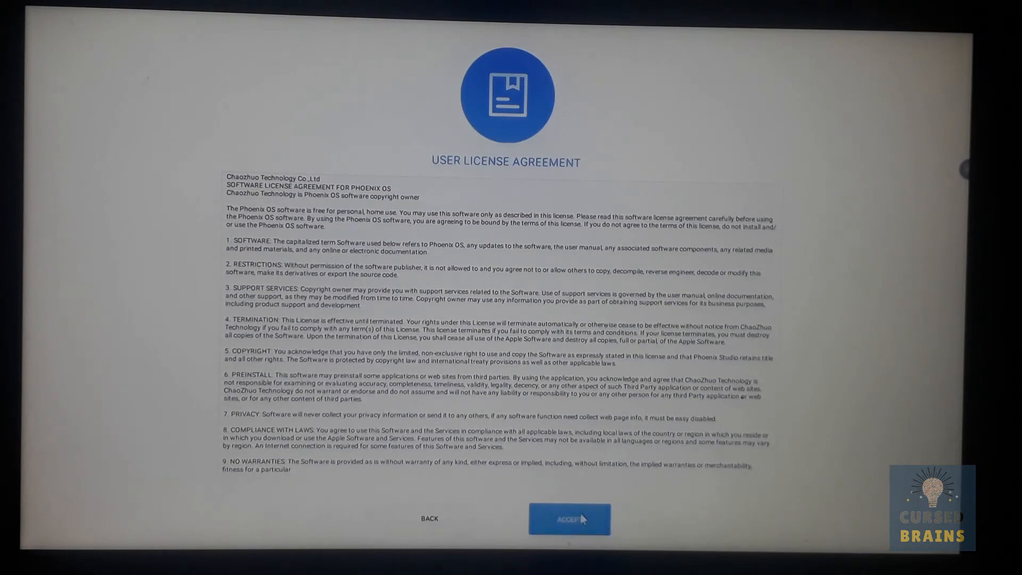
Accept the license, skip the network connection anyway, and finish creating the Owner account.
left_click(568, 519)
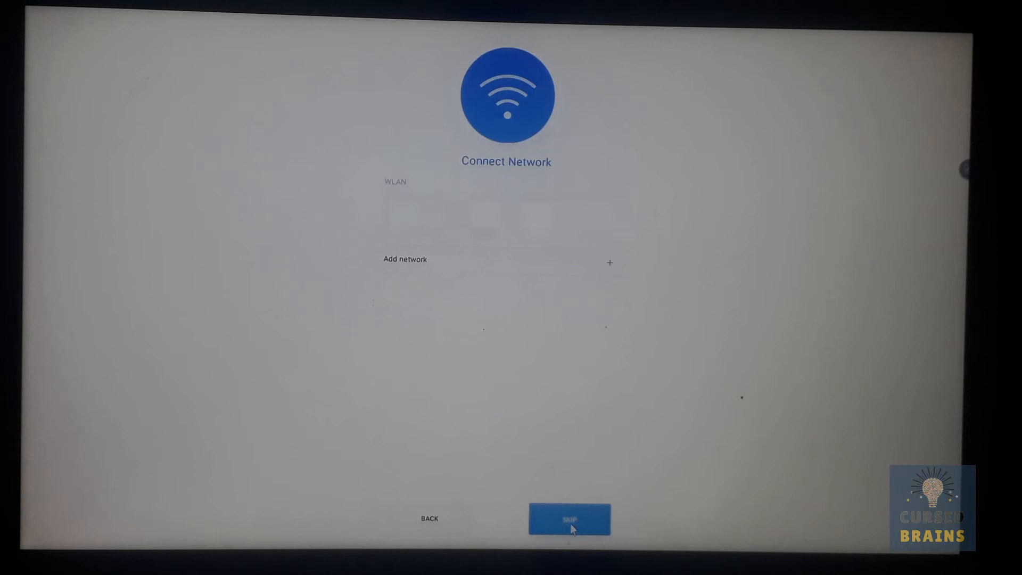
left_click(568, 518)
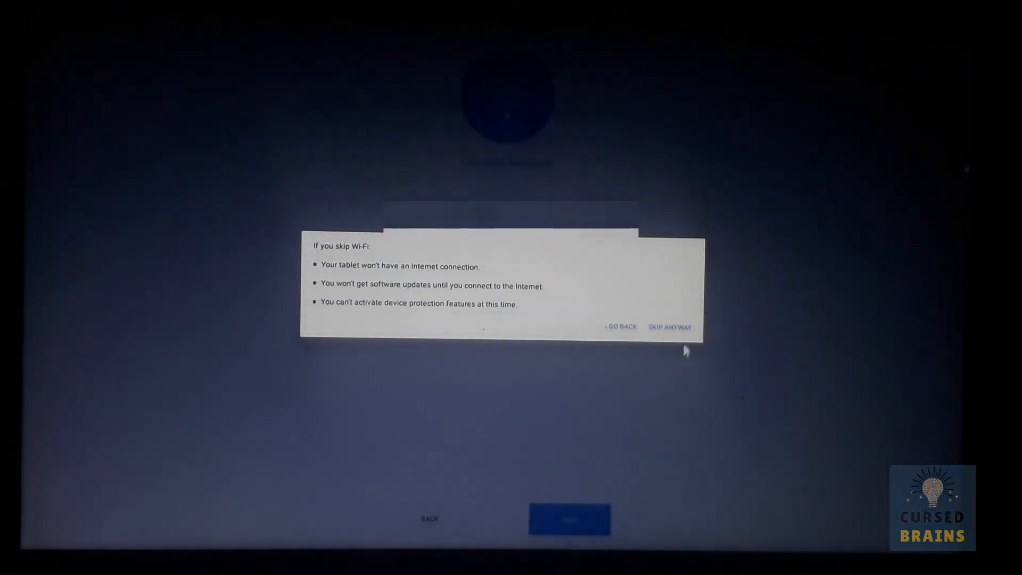
left_click(670, 327)
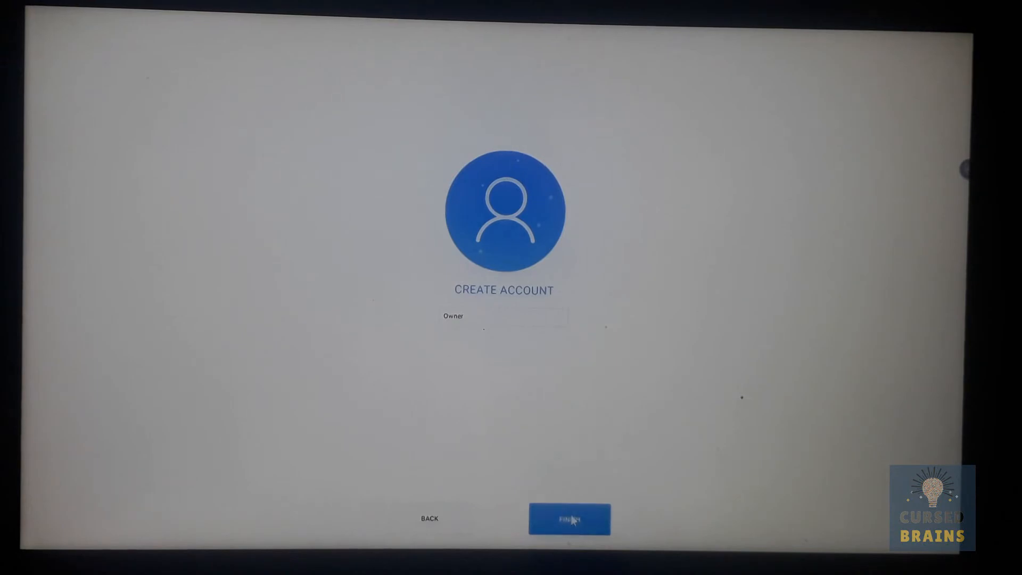
left_click(569, 518)
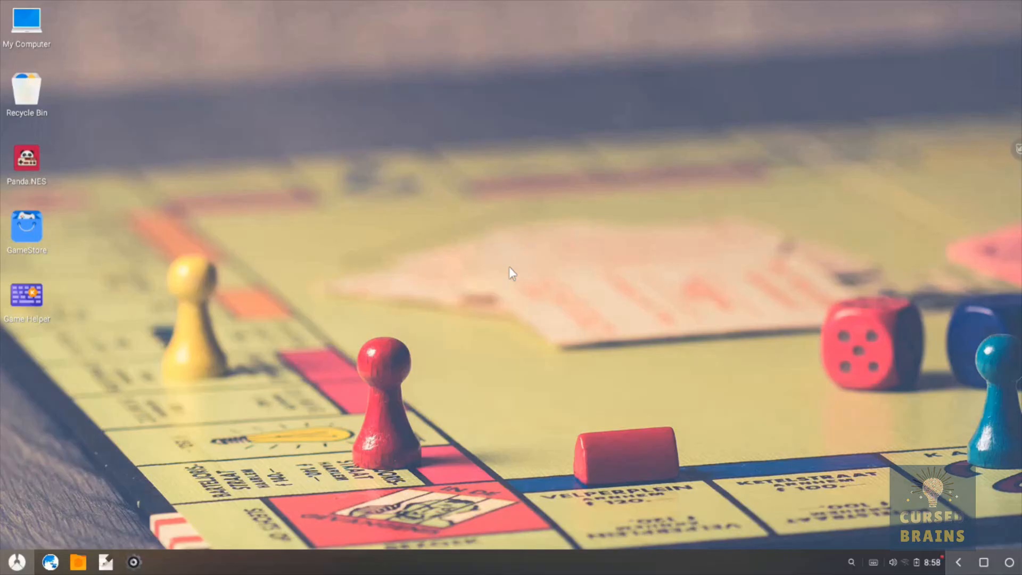
mouse_move(873, 554)
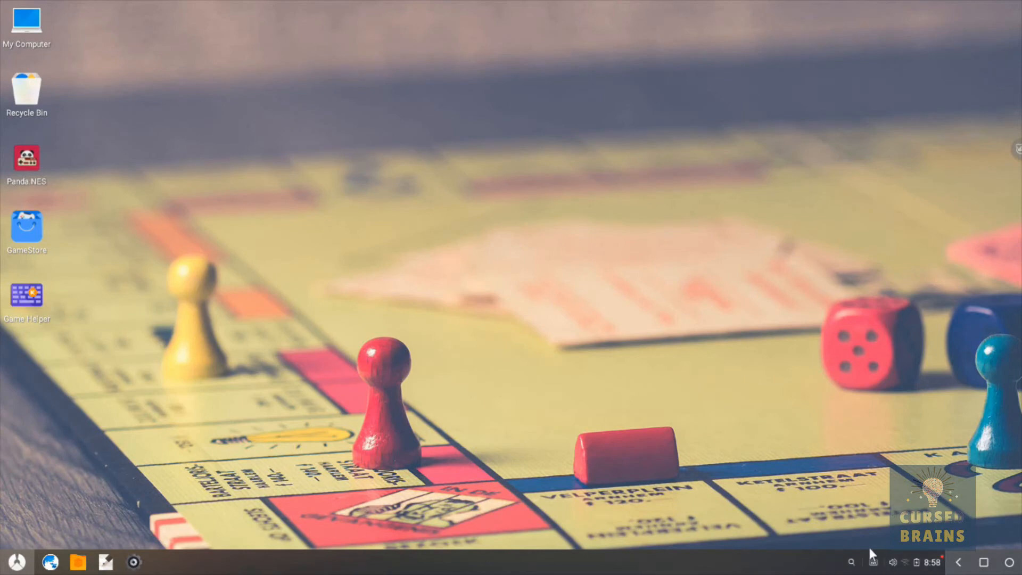
Disable Baidu IME in the virtual keyboards list, leaving Android Keyboard (AOSP), and close the window.
left_click(873, 561)
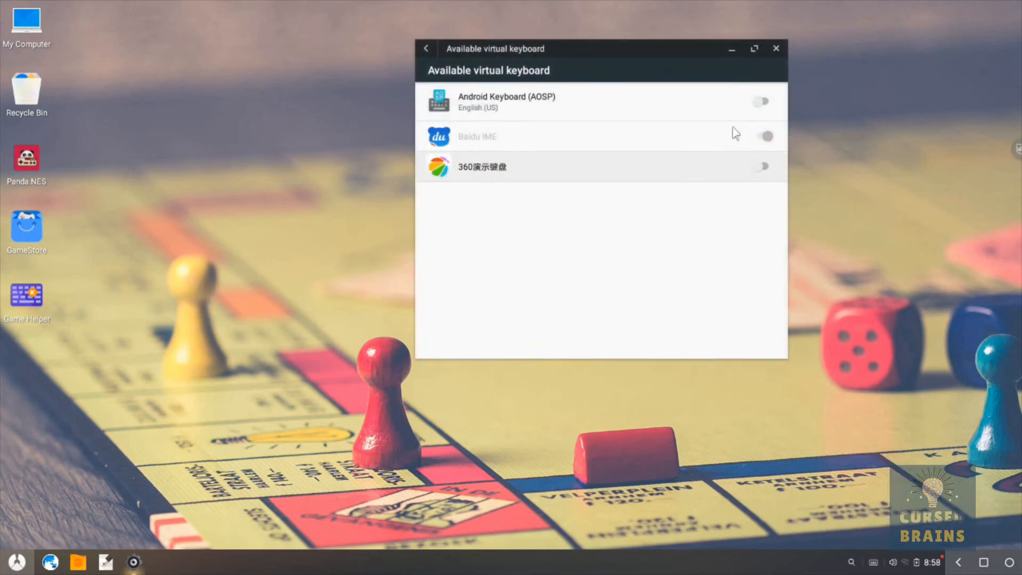
mouse_move(534, 114)
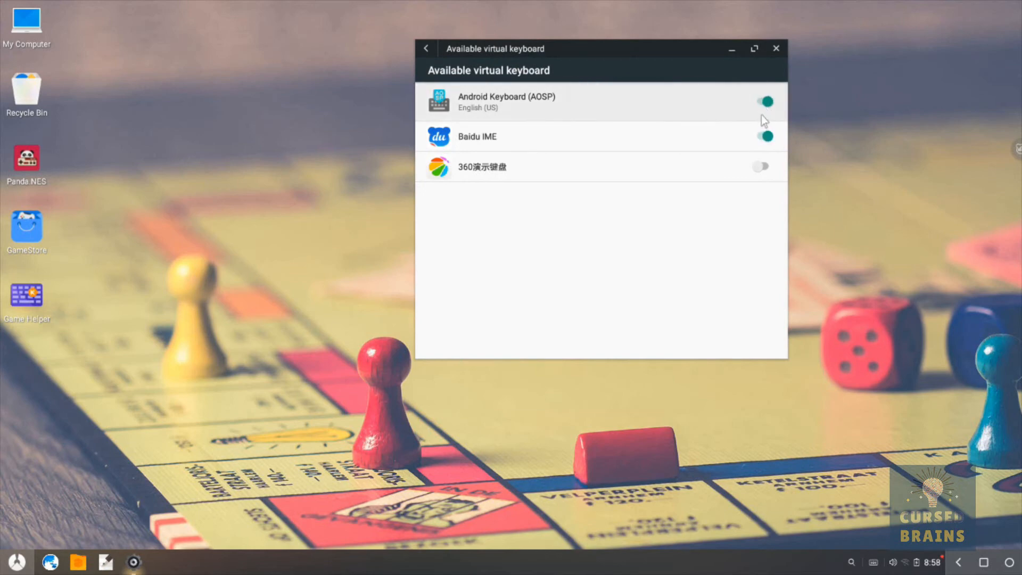
left_click(765, 102)
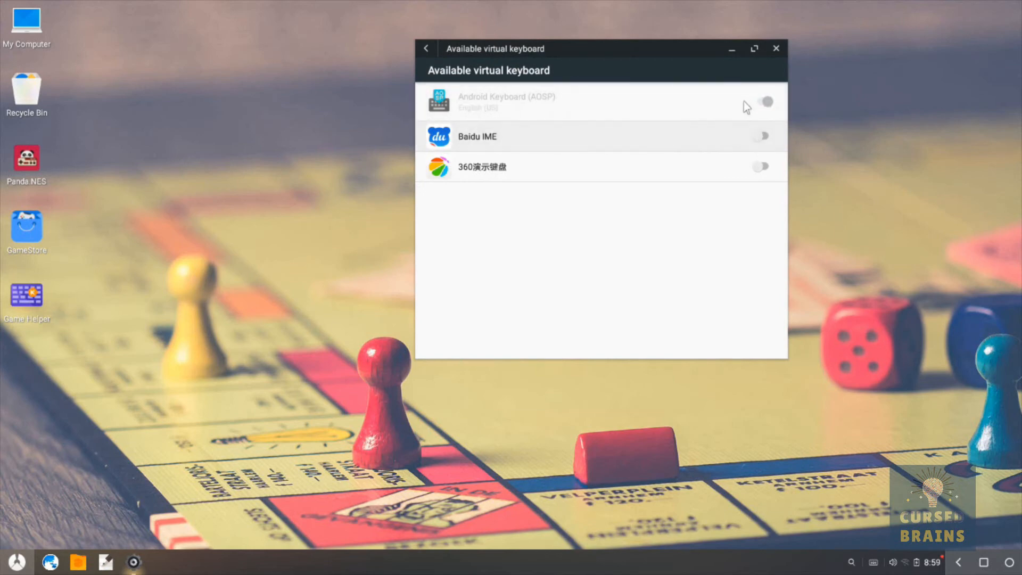
mouse_move(776, 48)
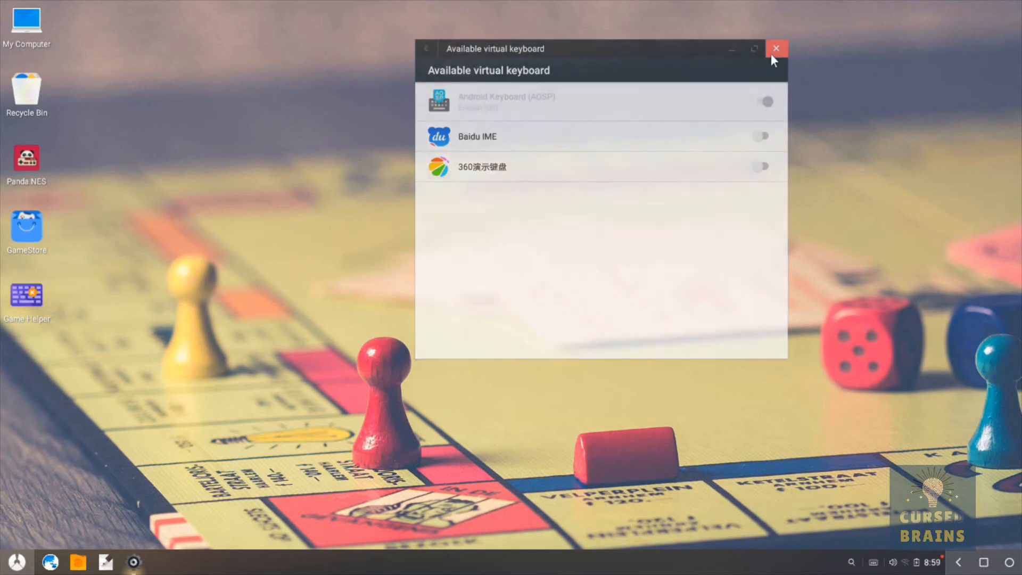
left_click(776, 48)
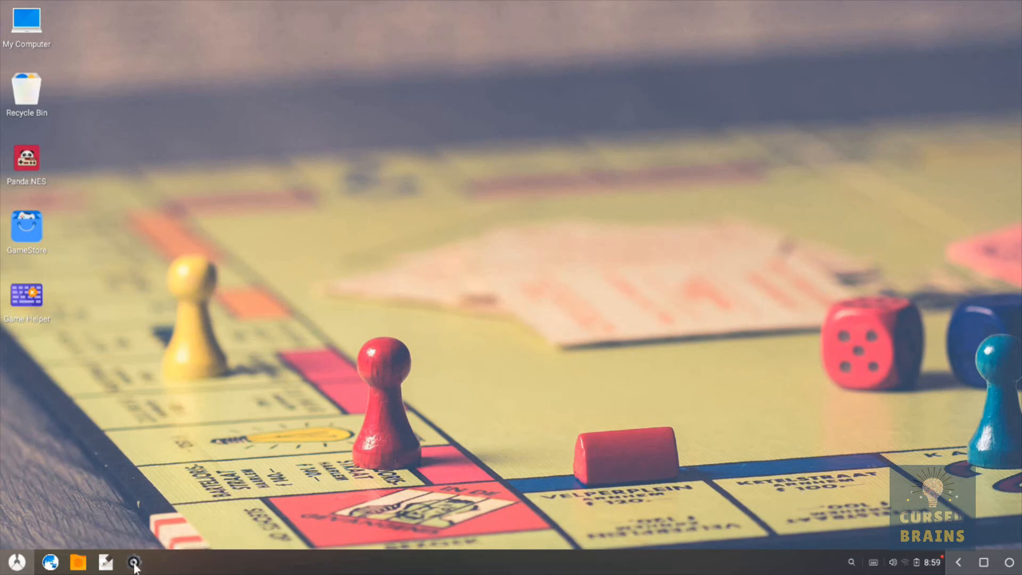
Enable Wi-Fi in Settings, connect to the network with its password, and close the window.
left_click(134, 562)
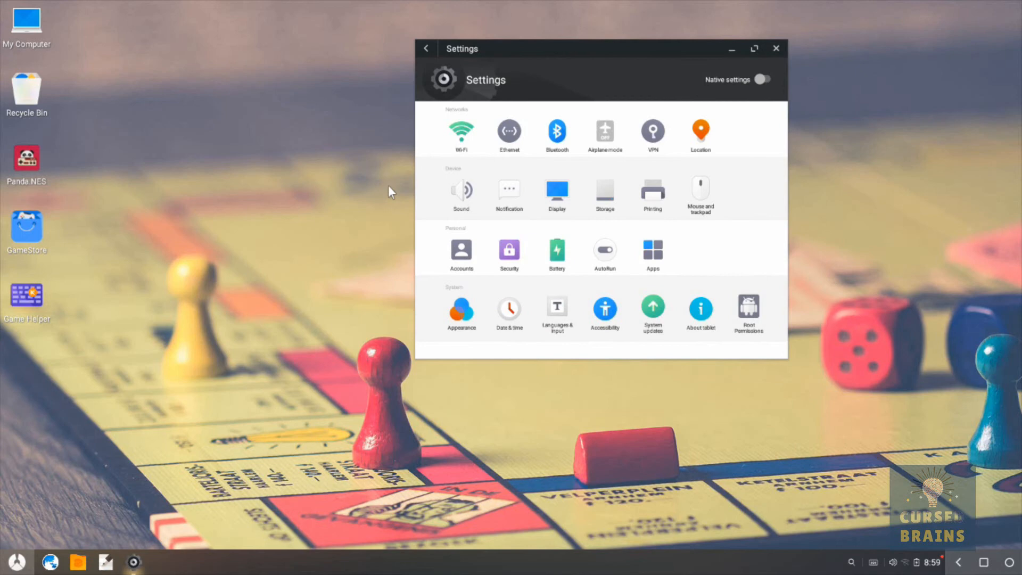
left_click(461, 130)
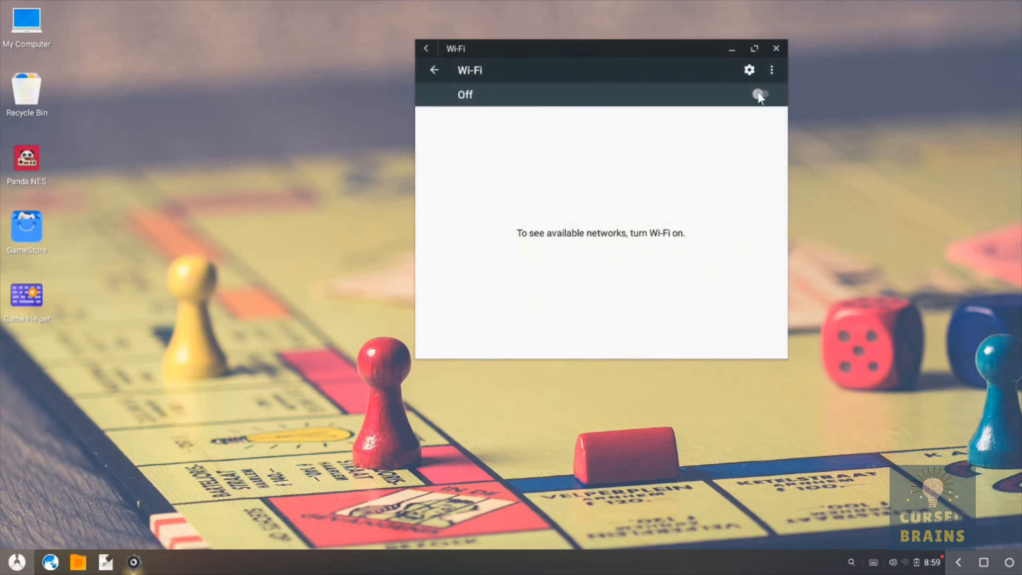
left_click(761, 95)
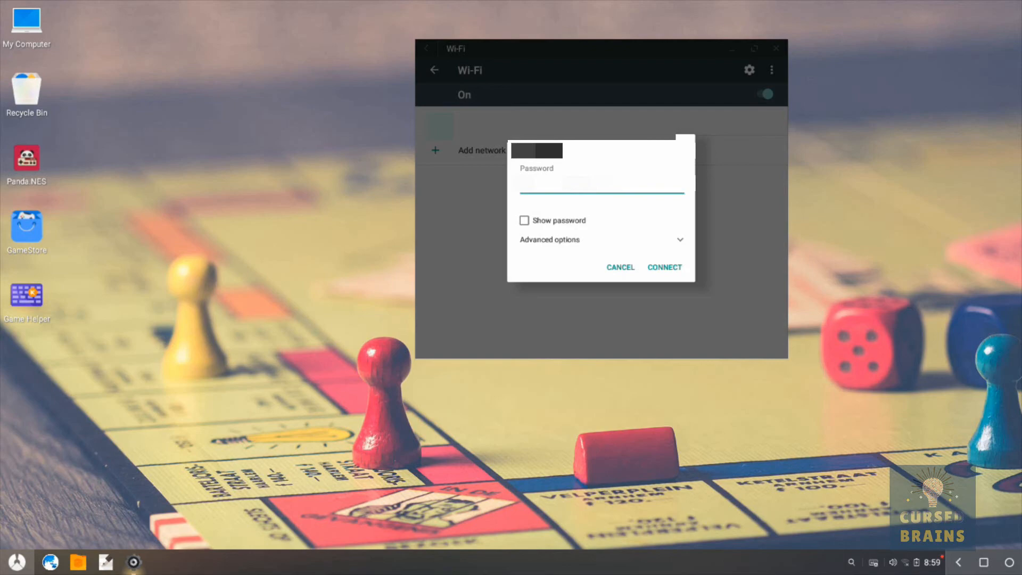
left_click(664, 268)
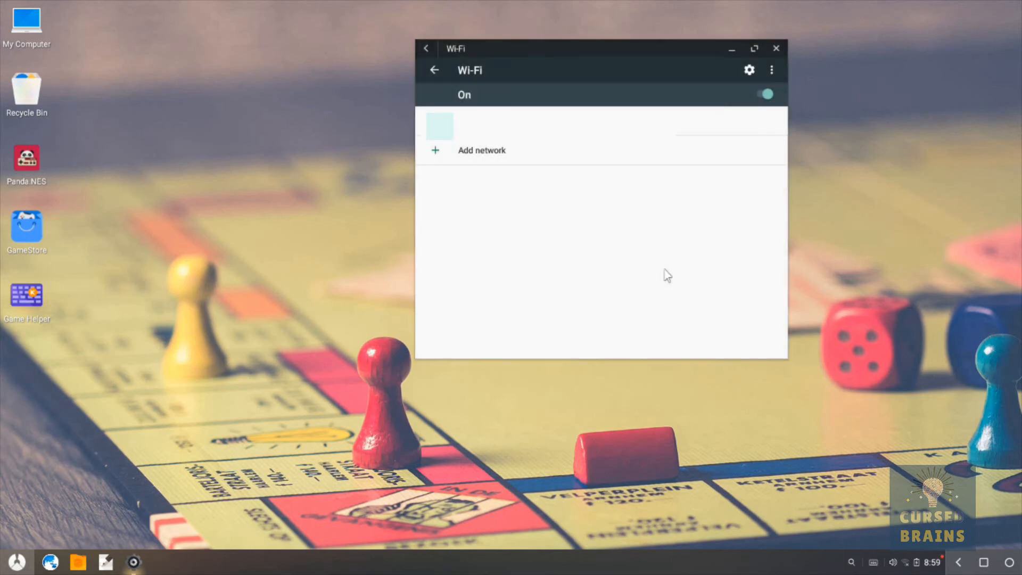
left_click(776, 48)
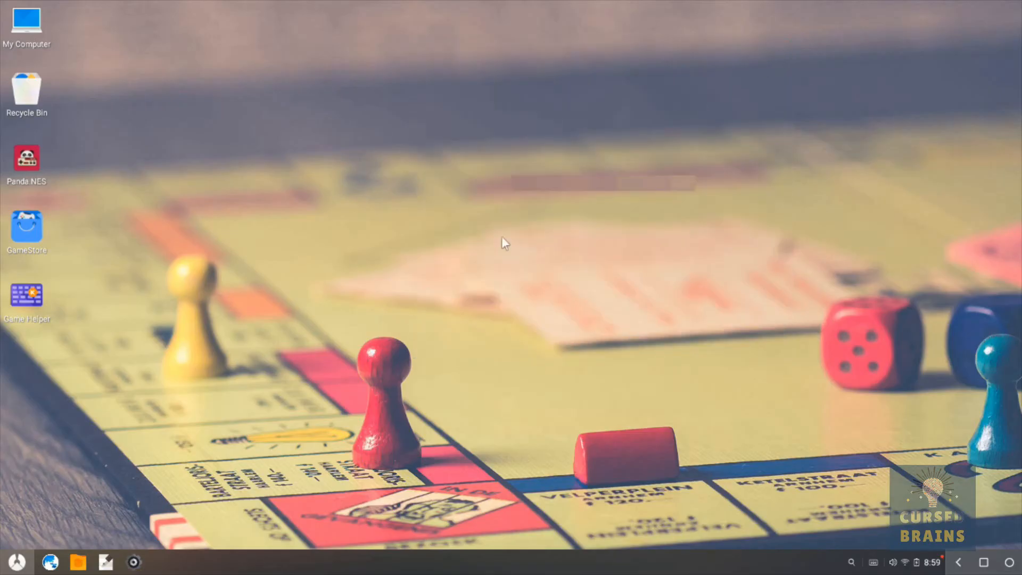
Launch Play Store from the app launcher and sign in with the Google account.
left_click(16, 561)
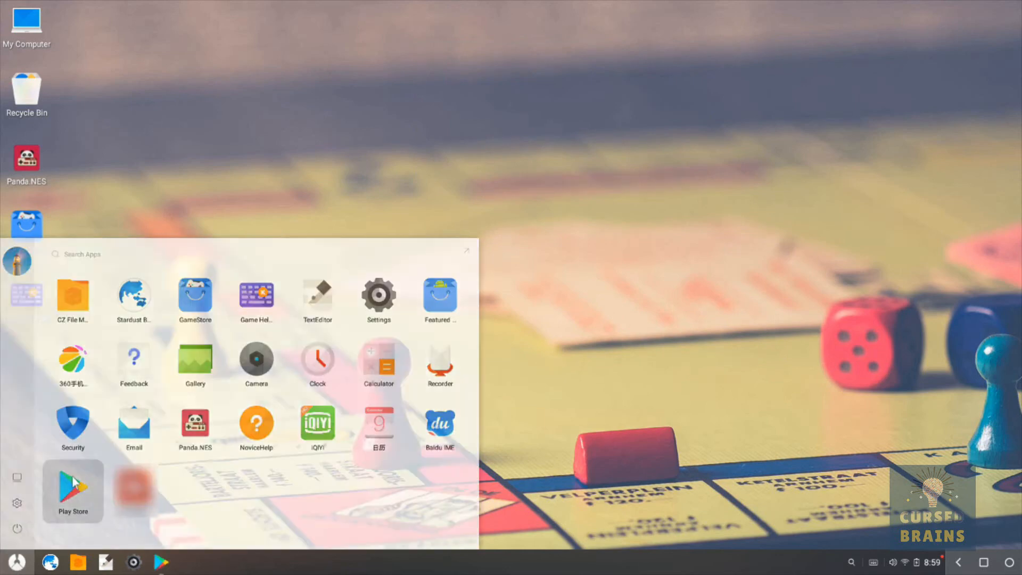
left_click(73, 490)
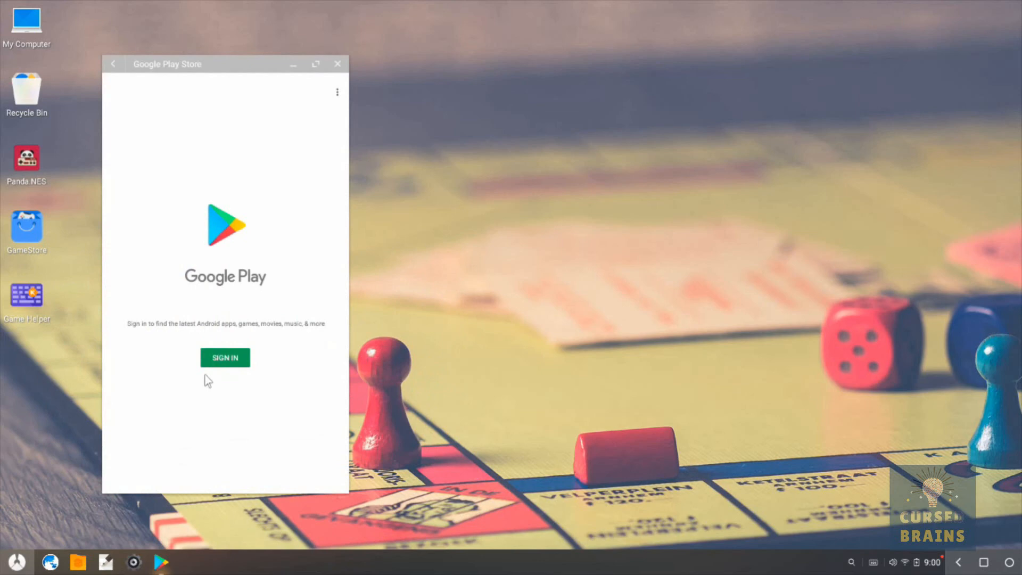
mouse_move(169, 349)
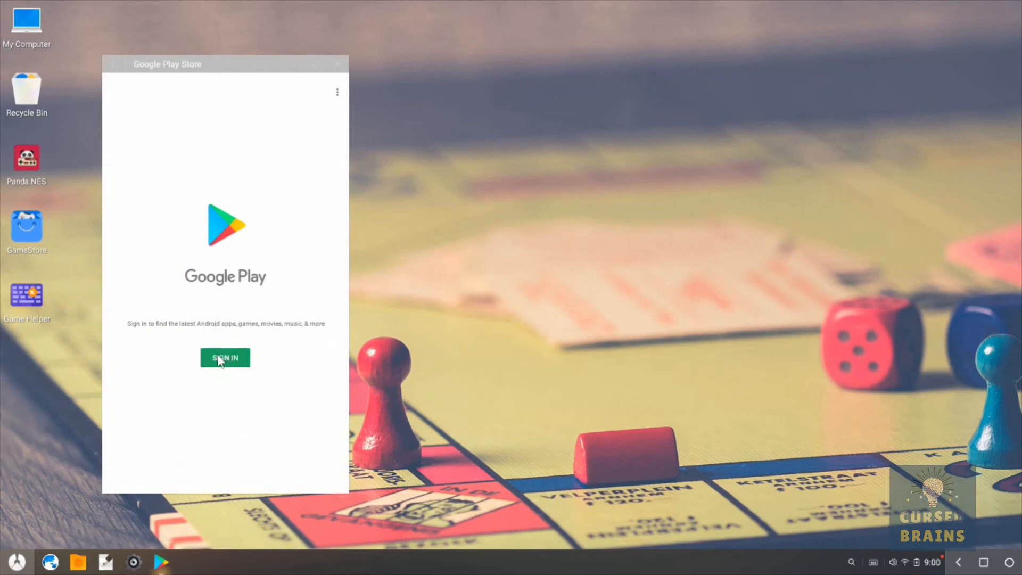
left_click(225, 358)
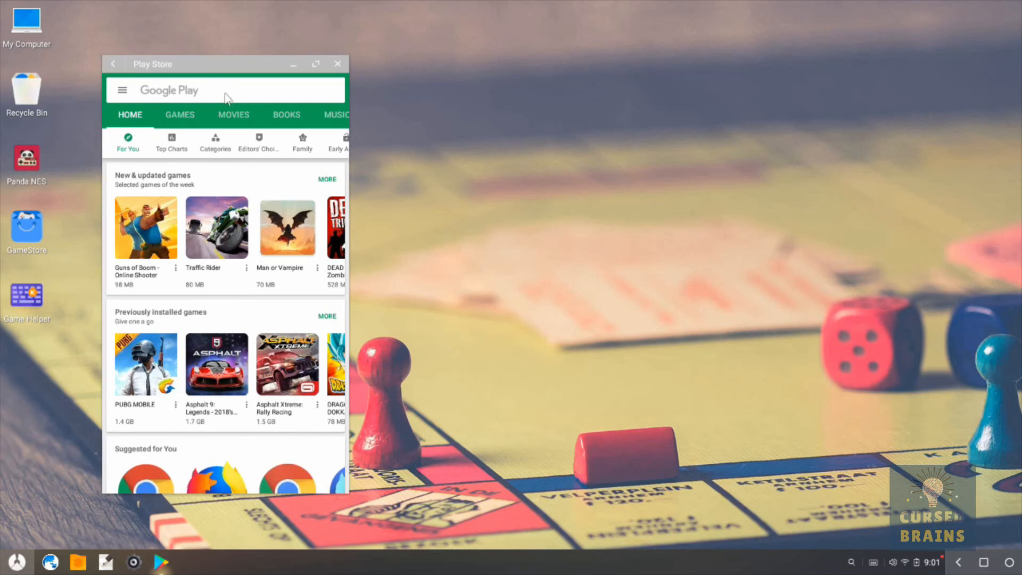
Search the store for chrome, install Google Chrome, and launch it once installed.
left_click(196, 90)
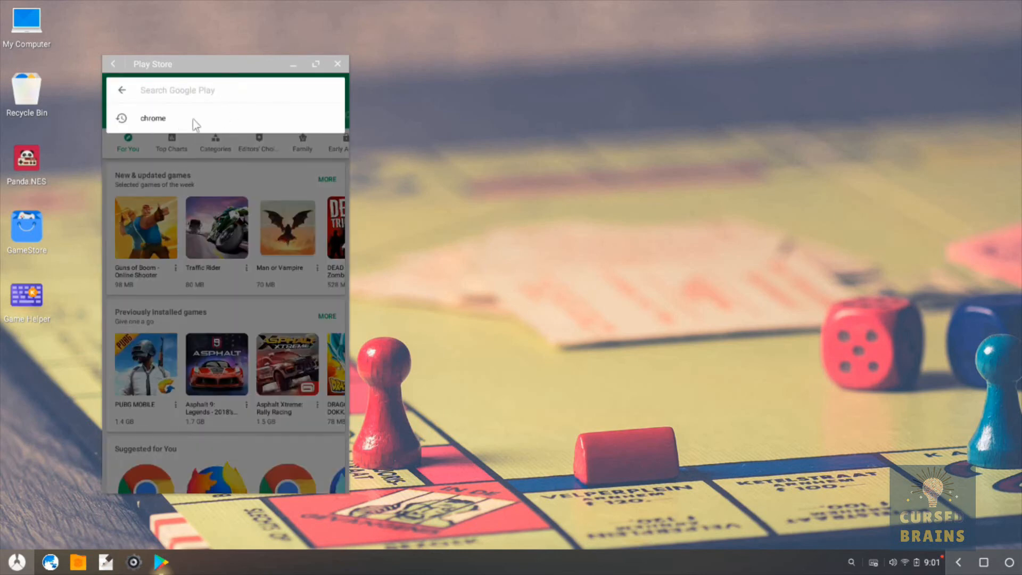
left_click(152, 119)
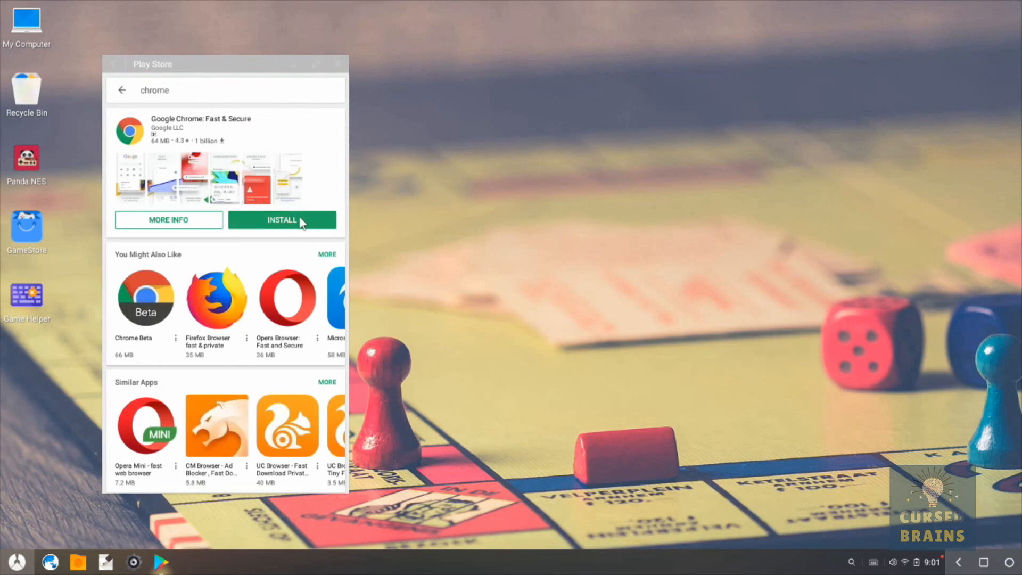
left_click(281, 219)
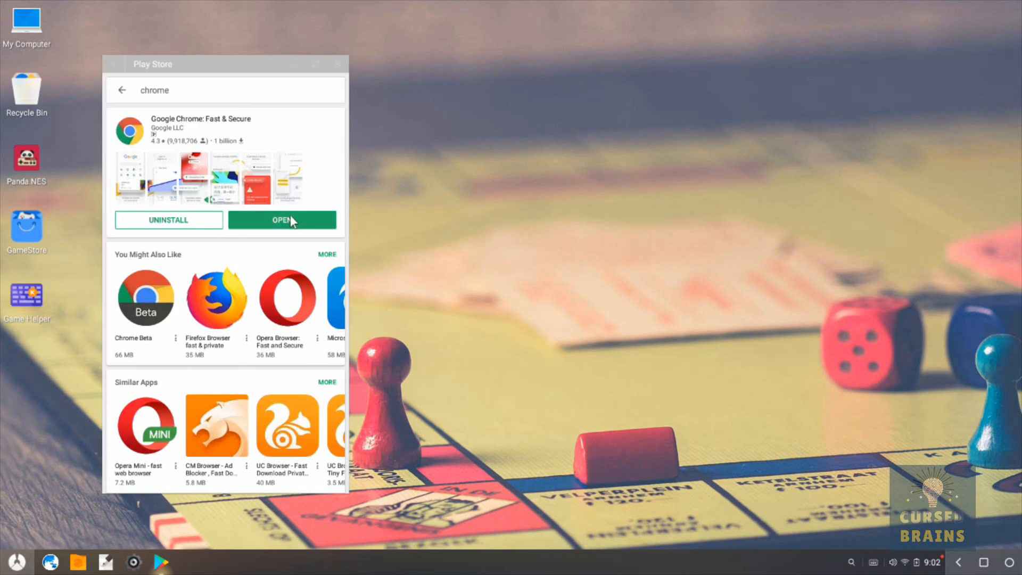
left_click(281, 219)
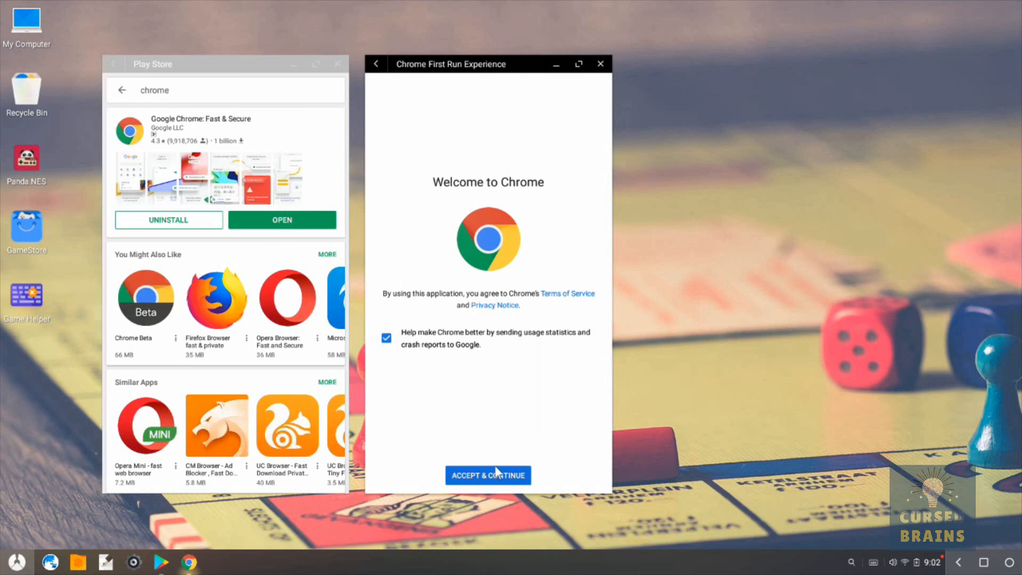
Accept Chrome's terms, switch Data Saver off, close Play Store, and finish the first-run setup.
left_click(488, 475)
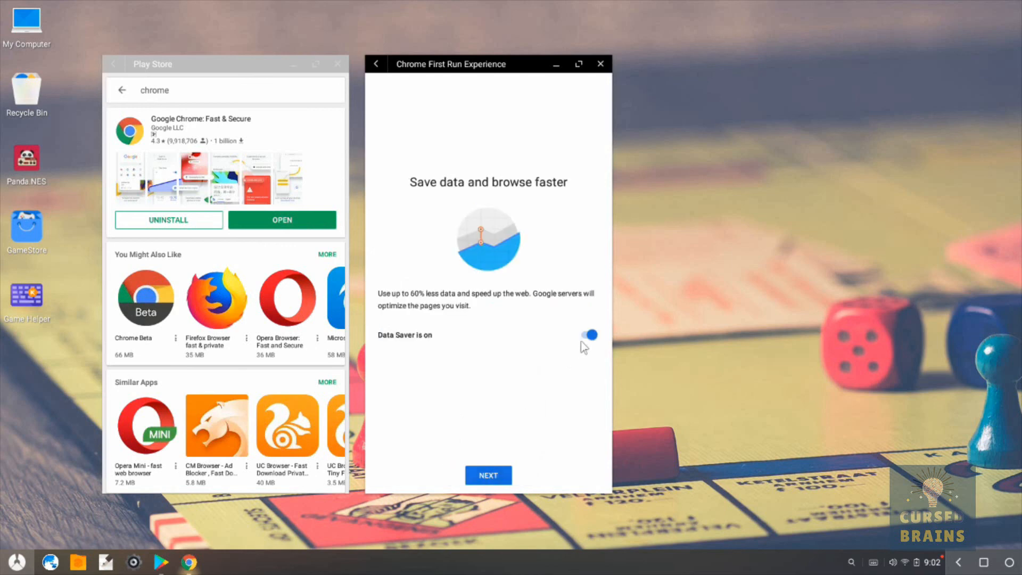
left_click(586, 334)
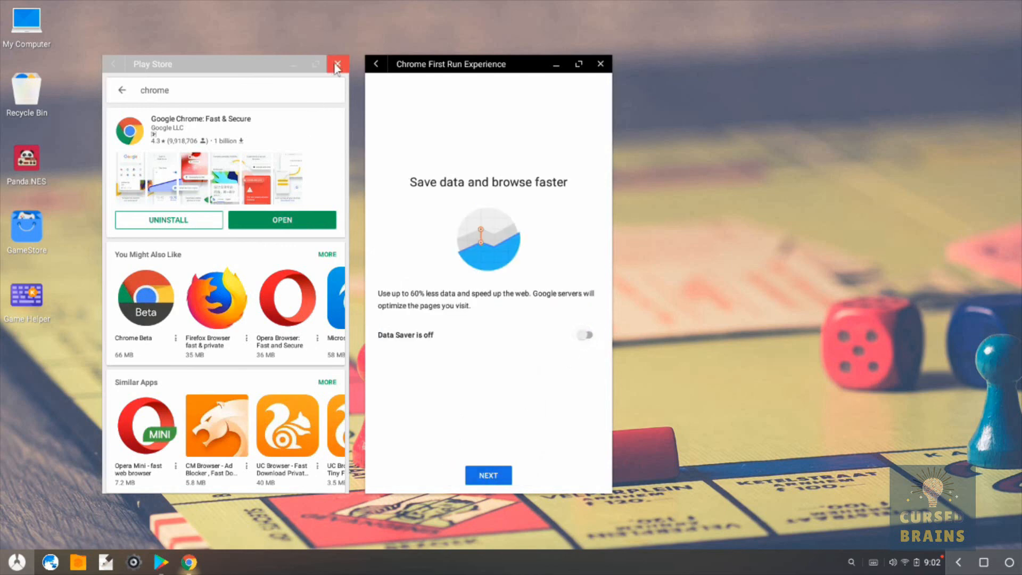
left_click(337, 64)
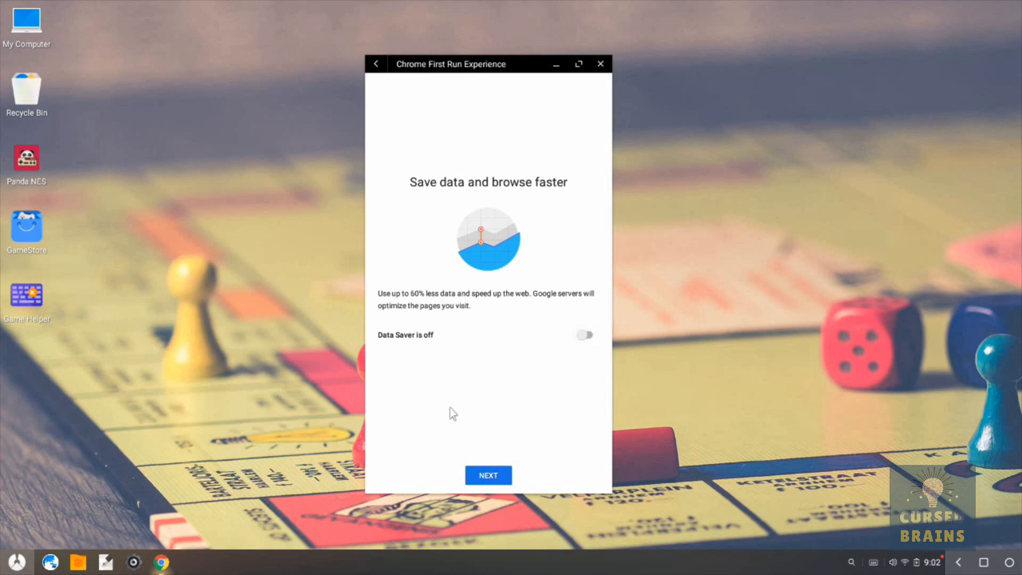
left_click(487, 475)
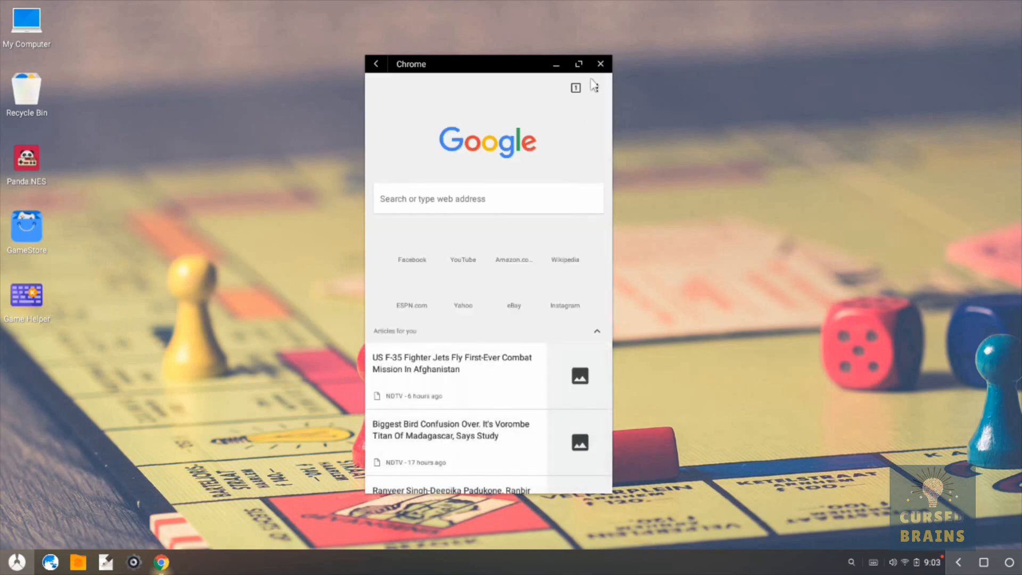
Maximize Chrome, check its new tab page and options menu, then close the browser.
left_click(577, 63)
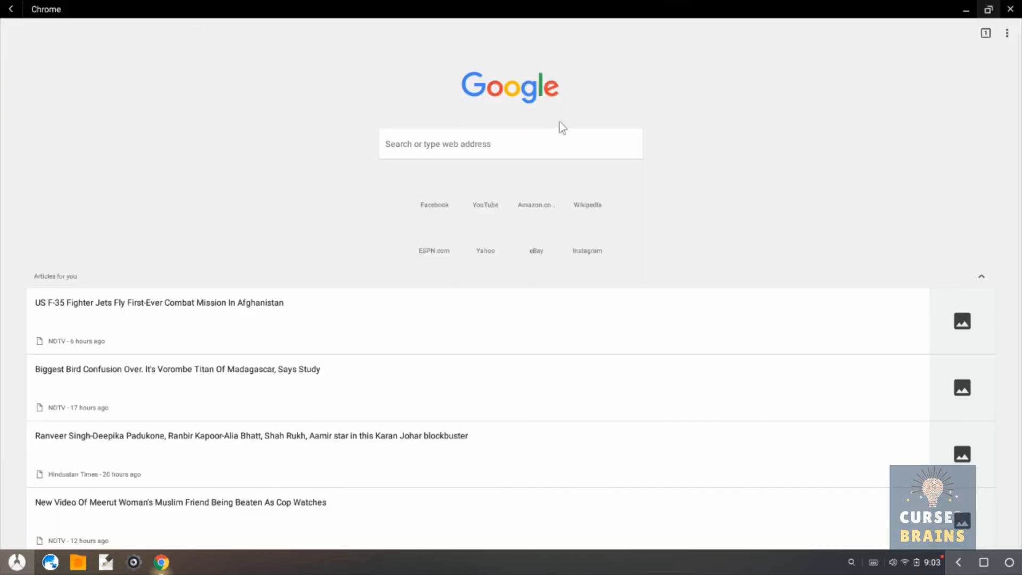
mouse_move(571, 158)
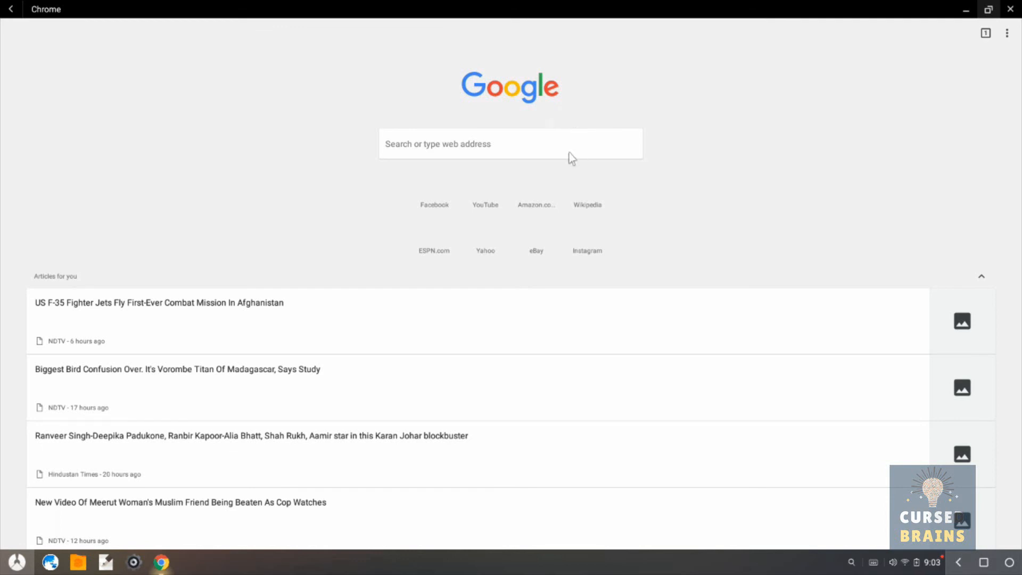
mouse_move(568, 153)
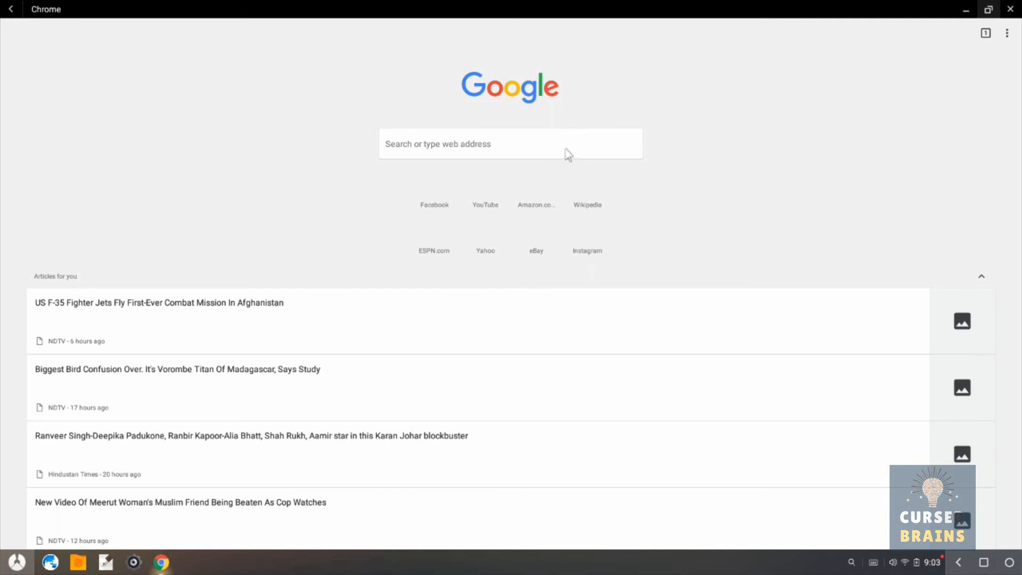
left_click(510, 143)
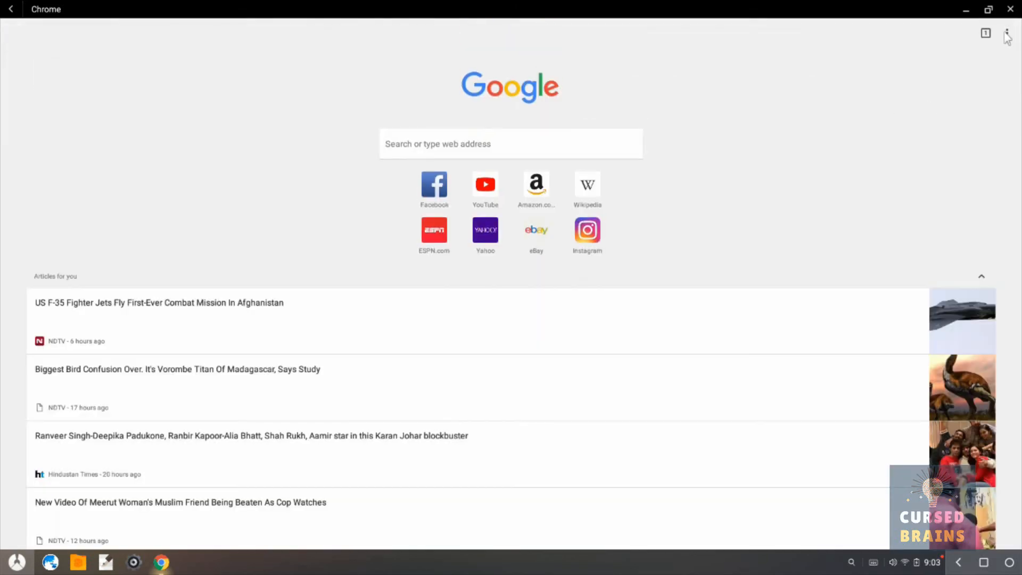
left_click(1006, 33)
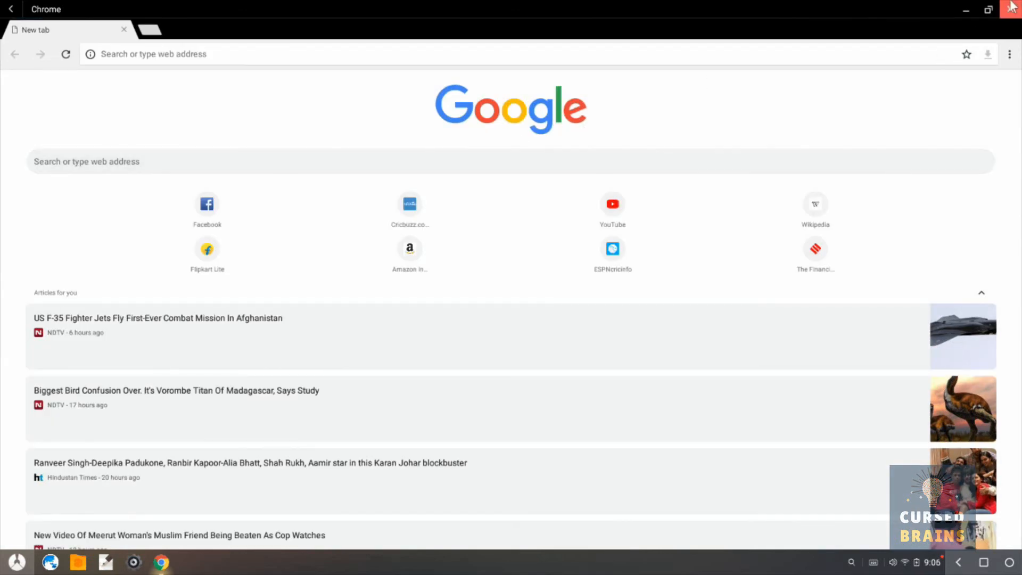
left_click(1011, 10)
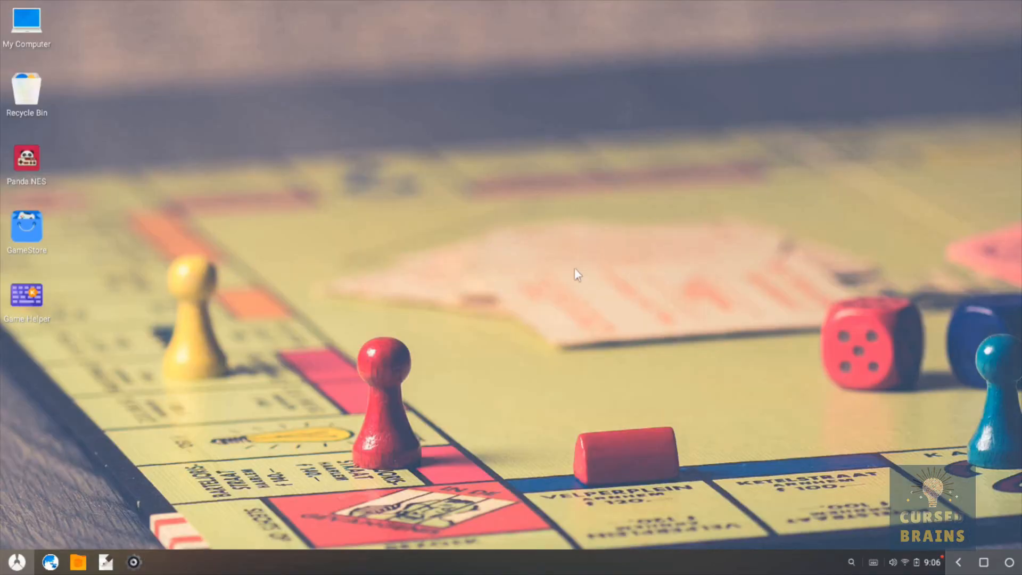